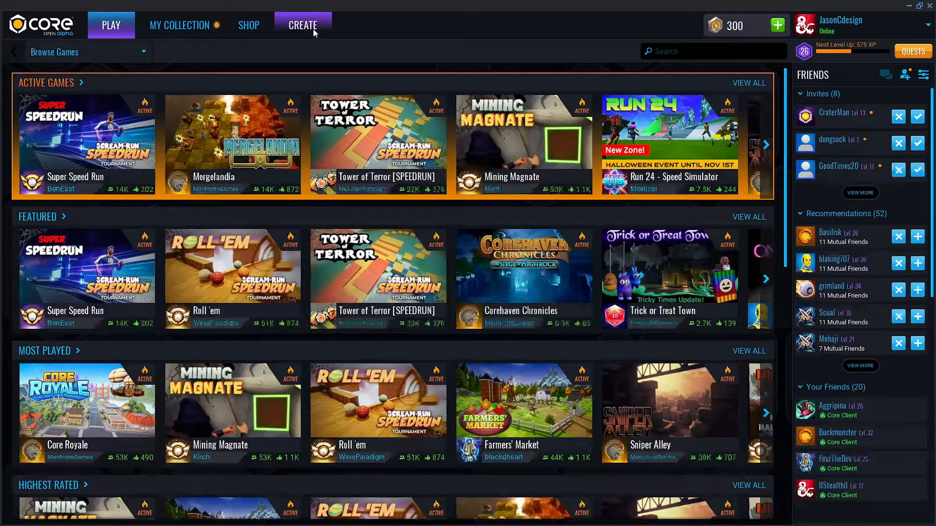
# Start a new project named KitBashingTutorial from the Collectathon Framework template
pyautogui.click(303, 25)
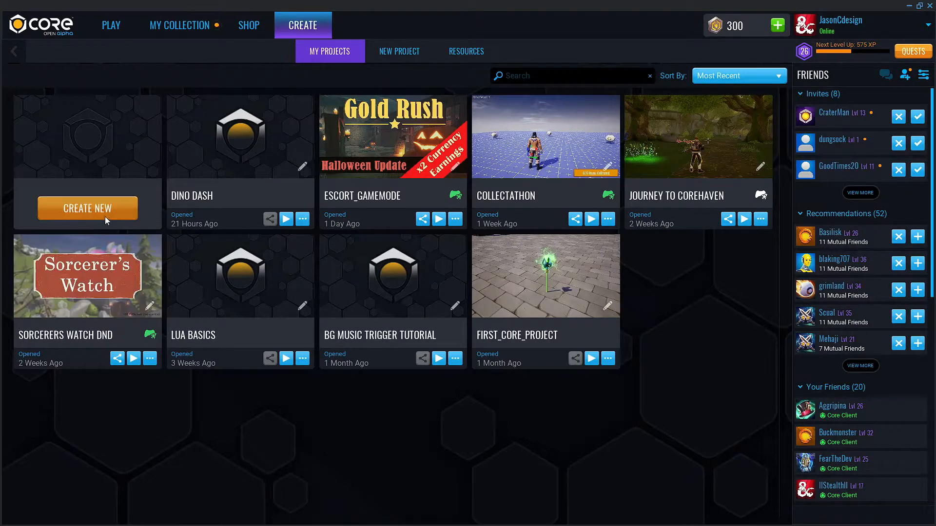
pyautogui.click(399, 51)
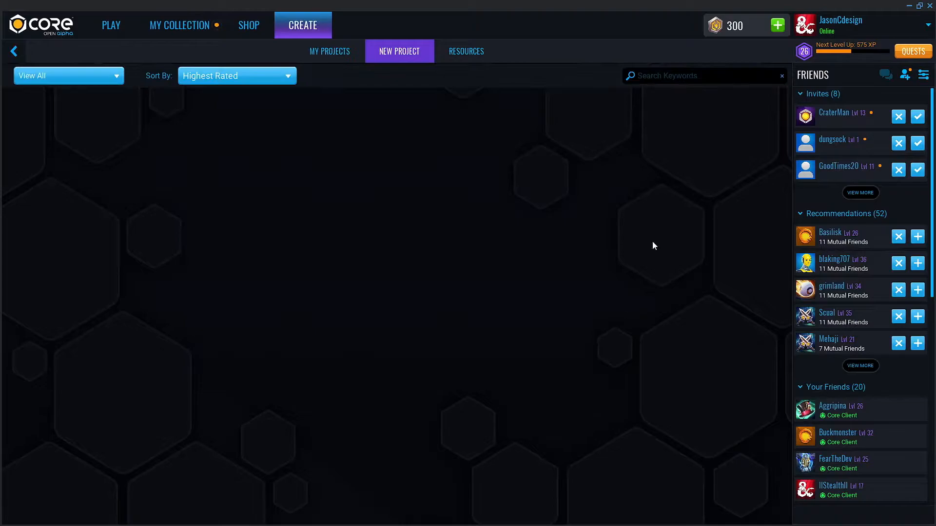
pyautogui.write('collect')
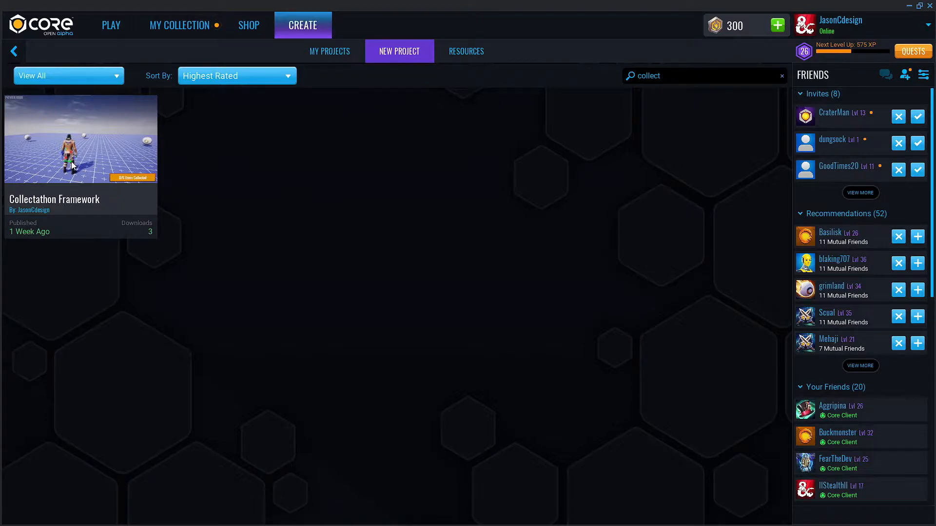
pyautogui.click(80, 139)
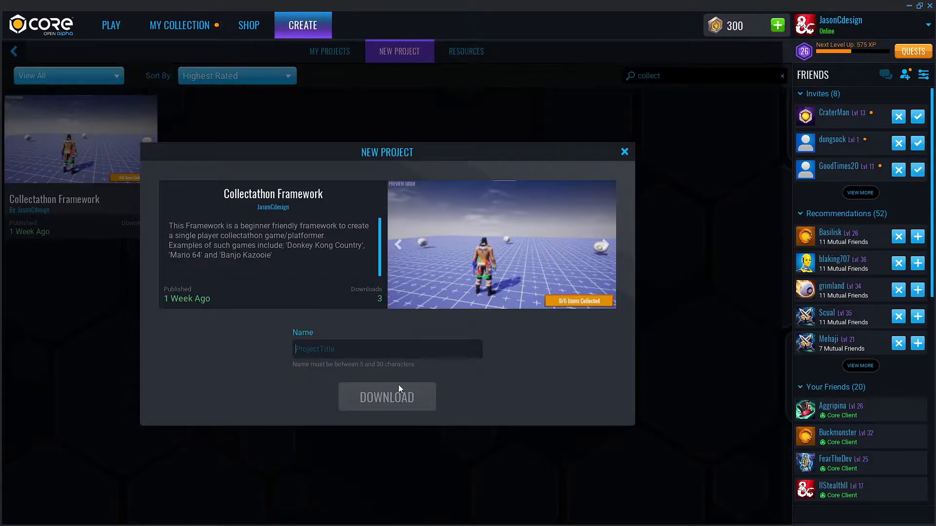
pyautogui.write('KitBashingTut')
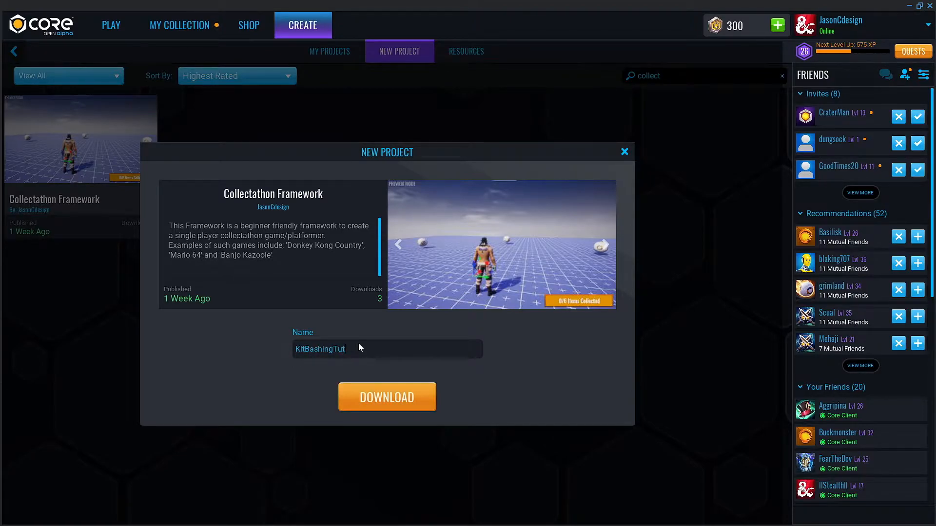
pyautogui.click(387, 397)
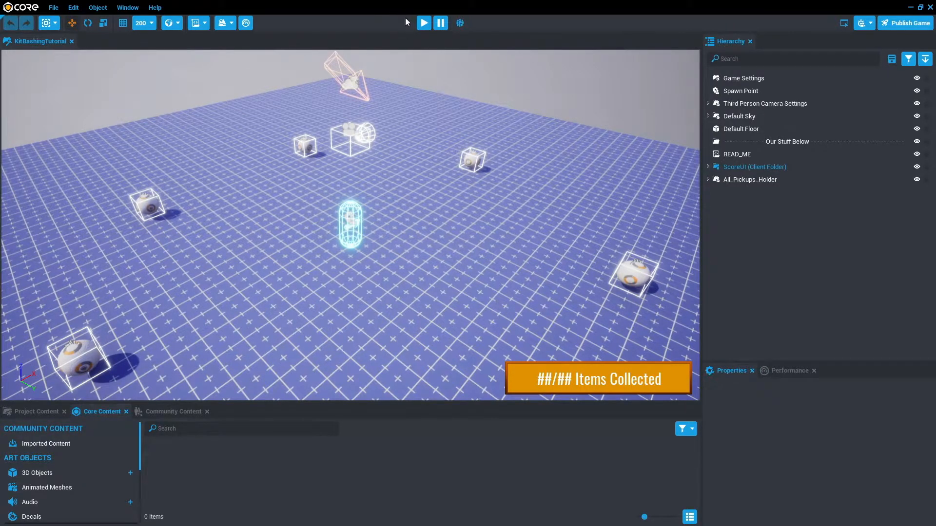
pyautogui.click(423, 23)
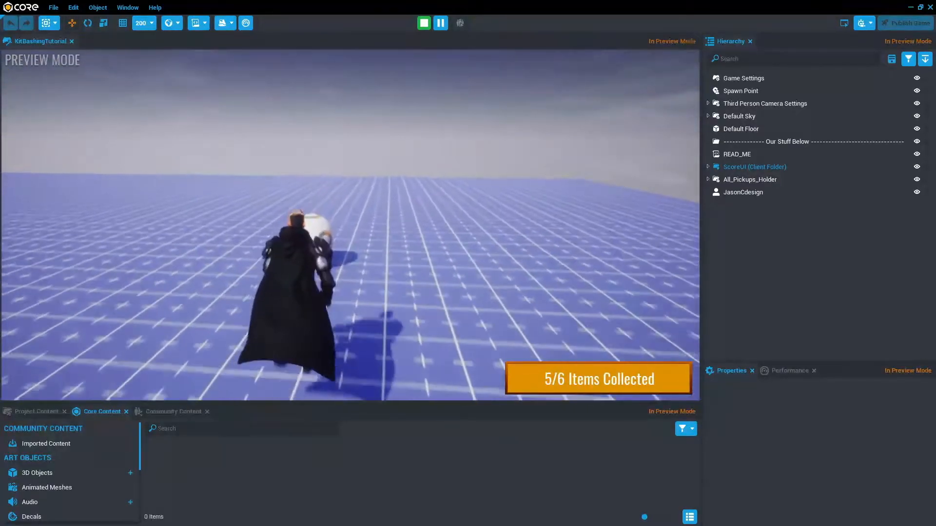
pyautogui.click(423, 23)
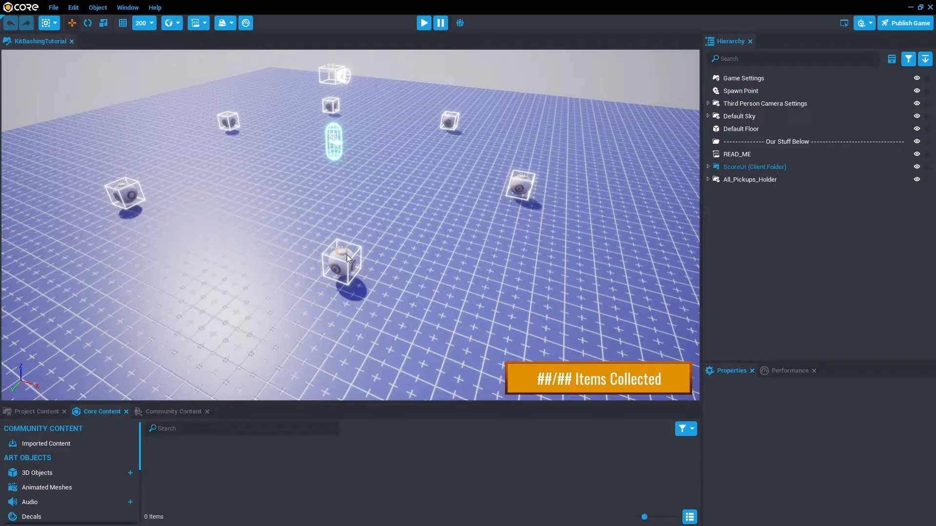
# Move one ItemPickup out of All_Pickups_Holder to the hierarchy's top level
pyautogui.click(740, 129)
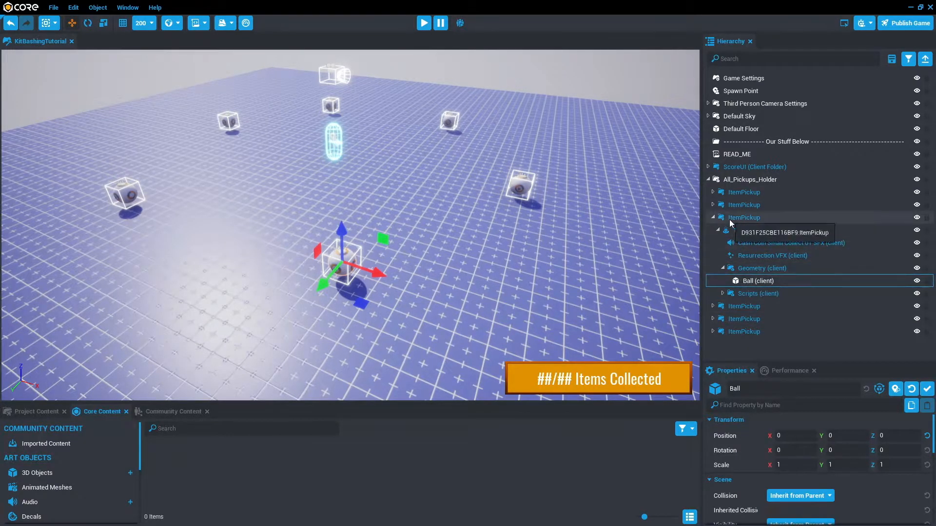
pyautogui.click(744, 217)
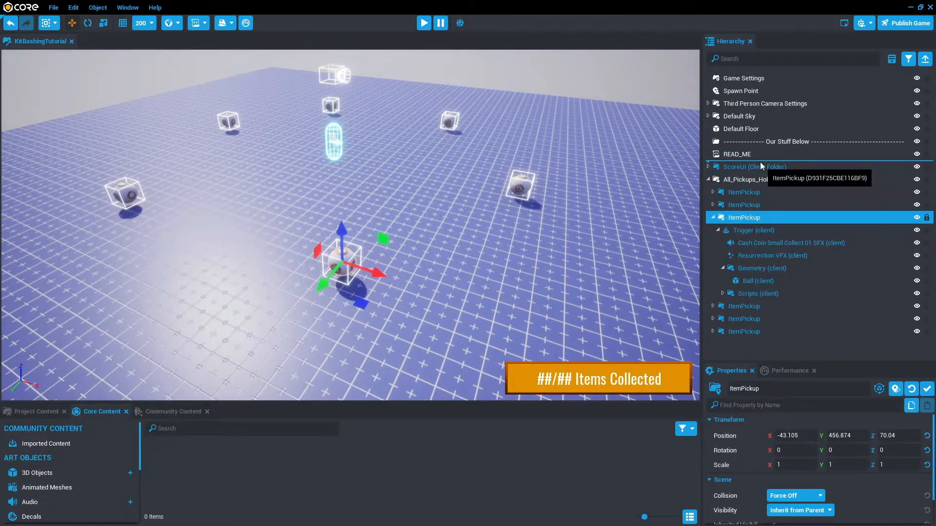
pyautogui.rightClick(743, 166)
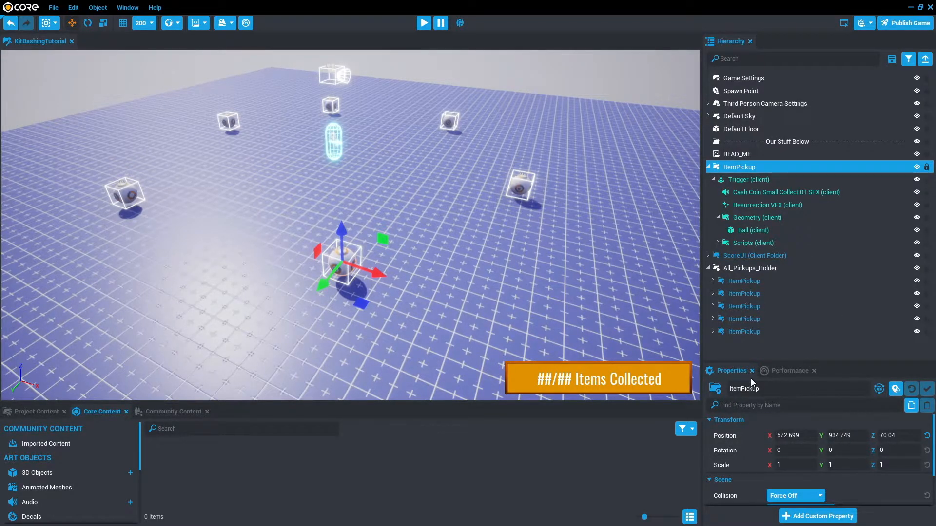
pyautogui.click(753, 229)
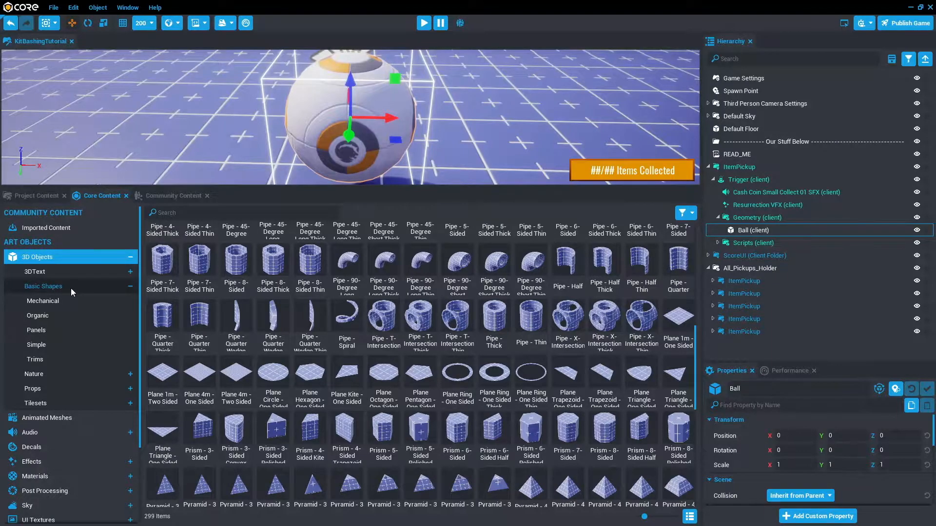
pyautogui.moveTo(236, 316)
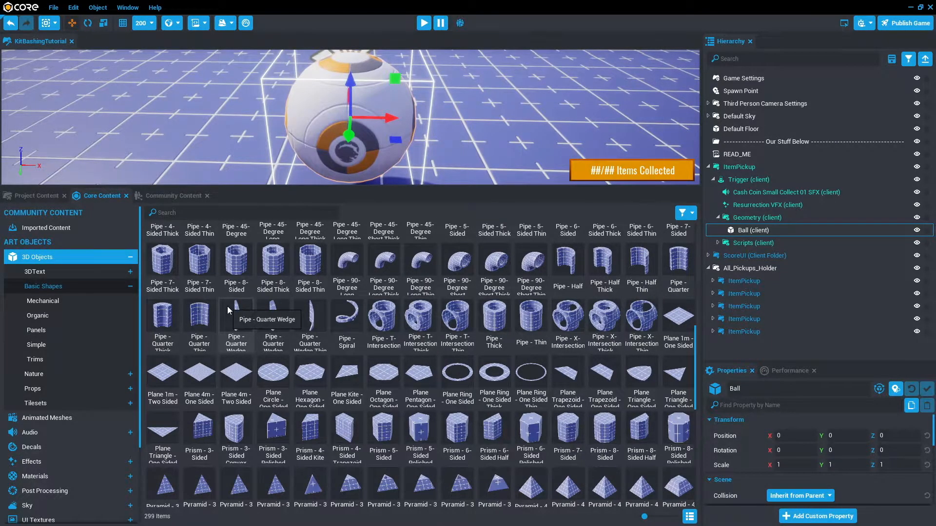
pyautogui.moveTo(319, 327)
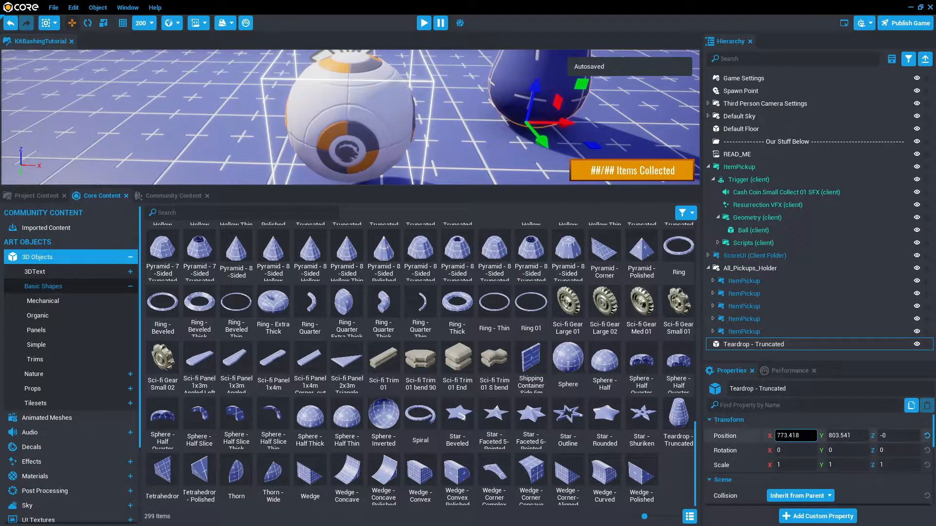
# Place a Teardrop - Truncated shape beside the pickup's ball, entering a position value of 0
pyautogui.write('0')
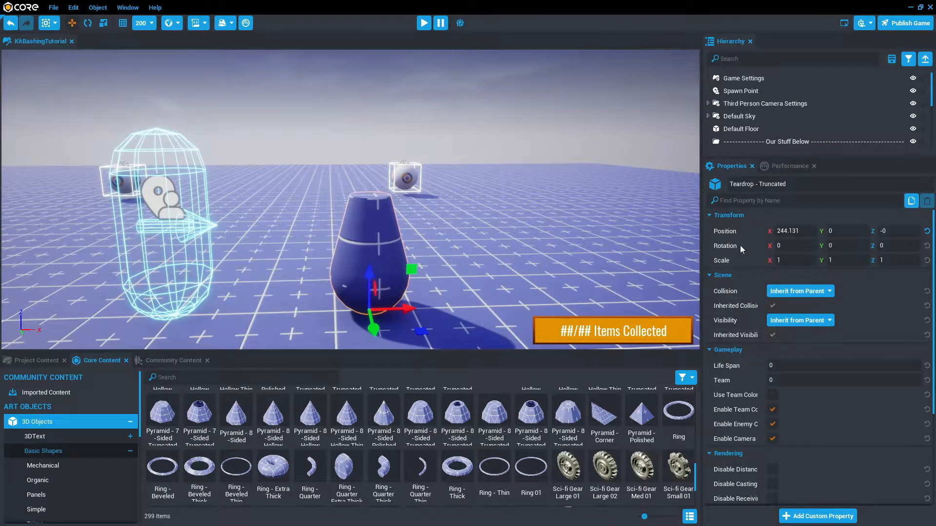
# Swap the teardrop's grid material for the plain Basic Material
pyautogui.scroll(-3)
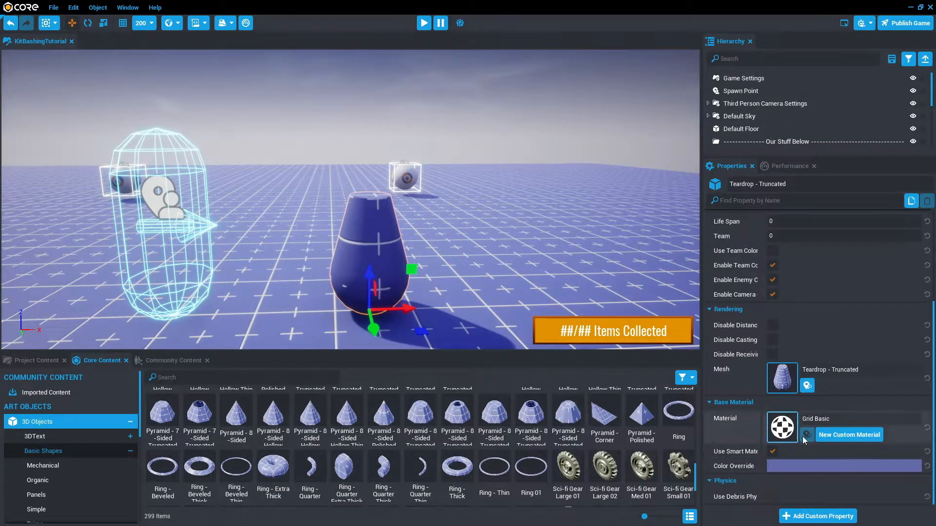
pyautogui.click(781, 427)
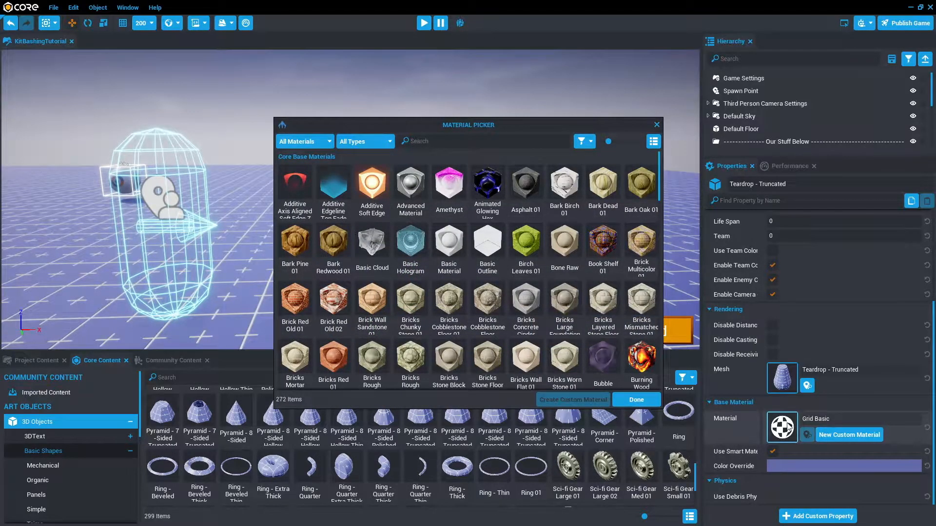
pyautogui.write('bas')
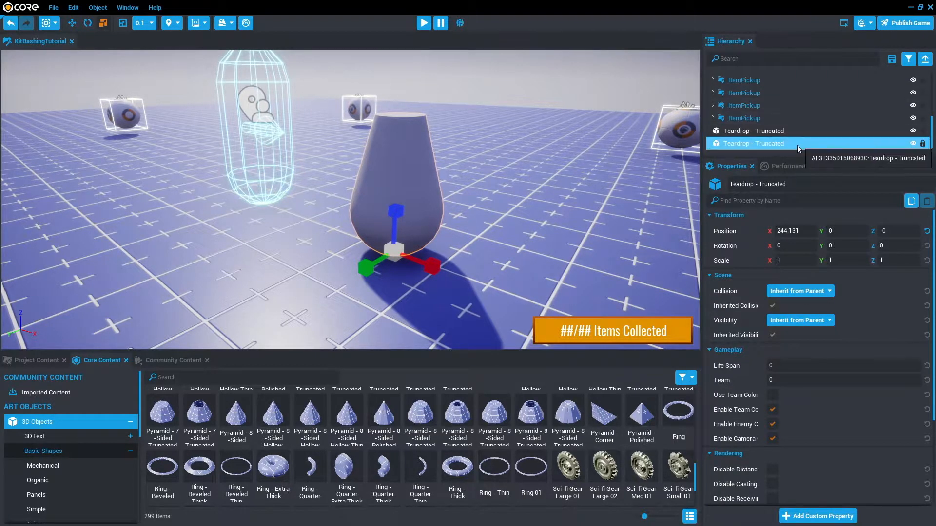
pyautogui.moveTo(489, 218)
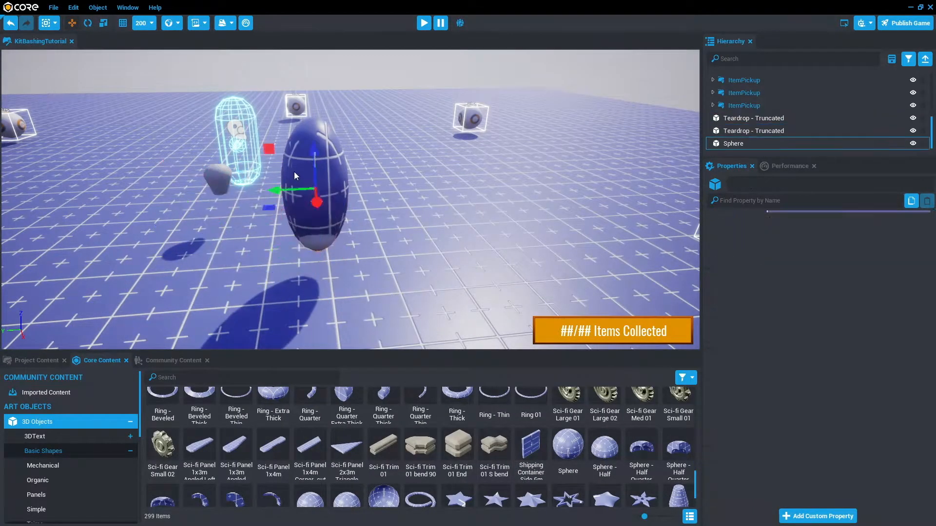
# Adjust the teardrop's position and move teardrop and sphere together into one white egg
pyautogui.click(753, 118)
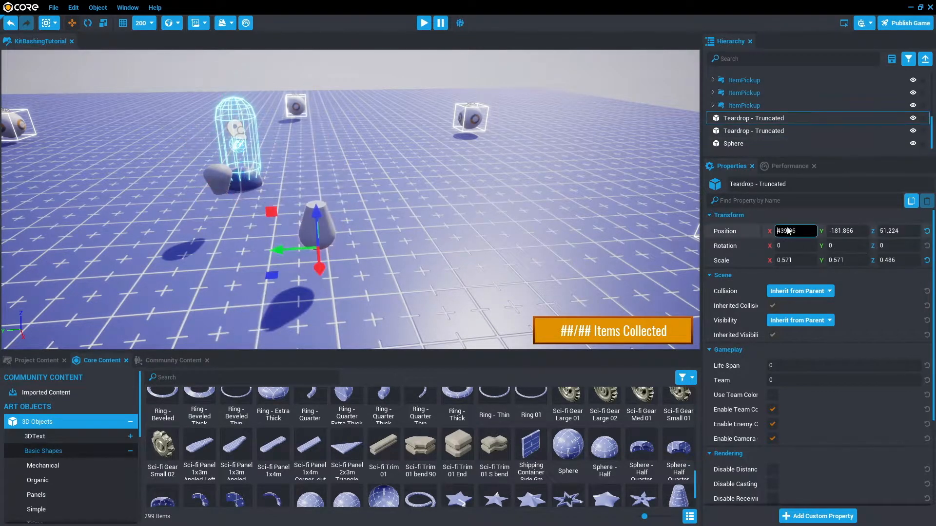
pyautogui.click(733, 143)
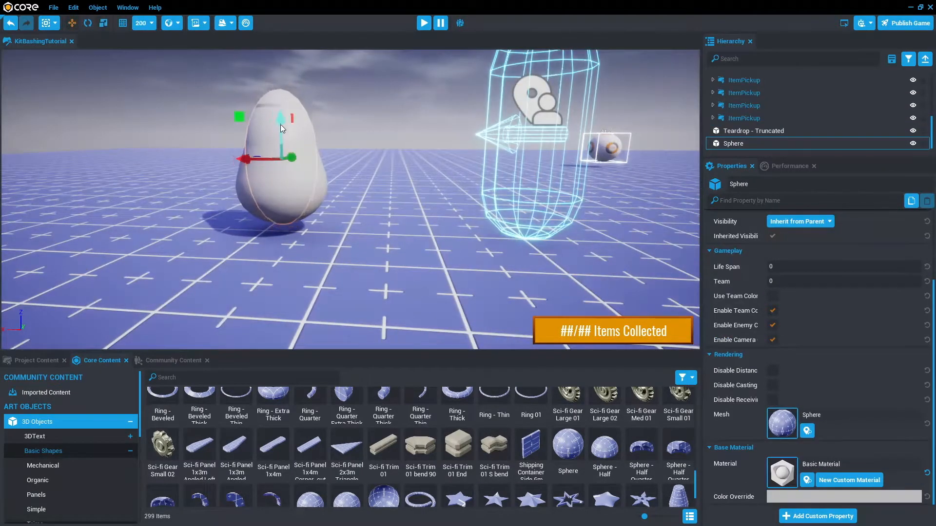
pyautogui.click(747, 117)
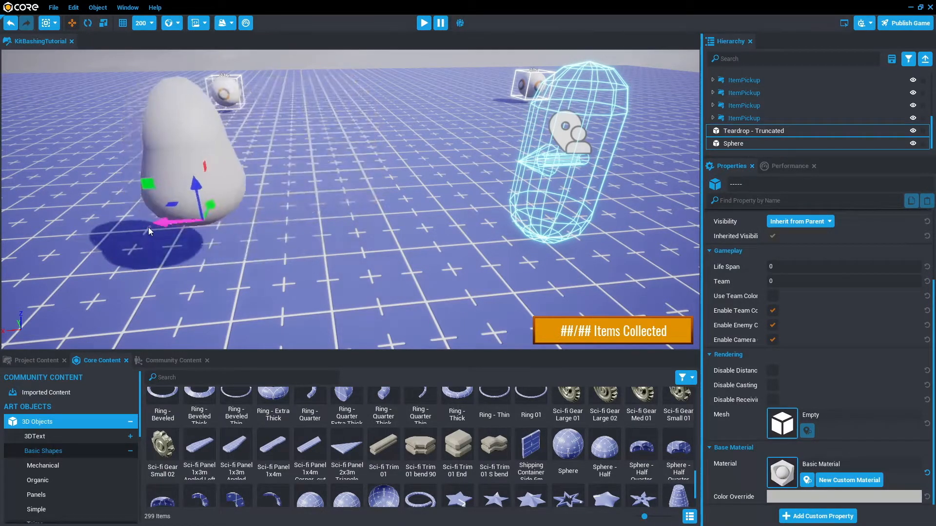
pyautogui.moveTo(179, 191); pyautogui.dragTo(337, 197)
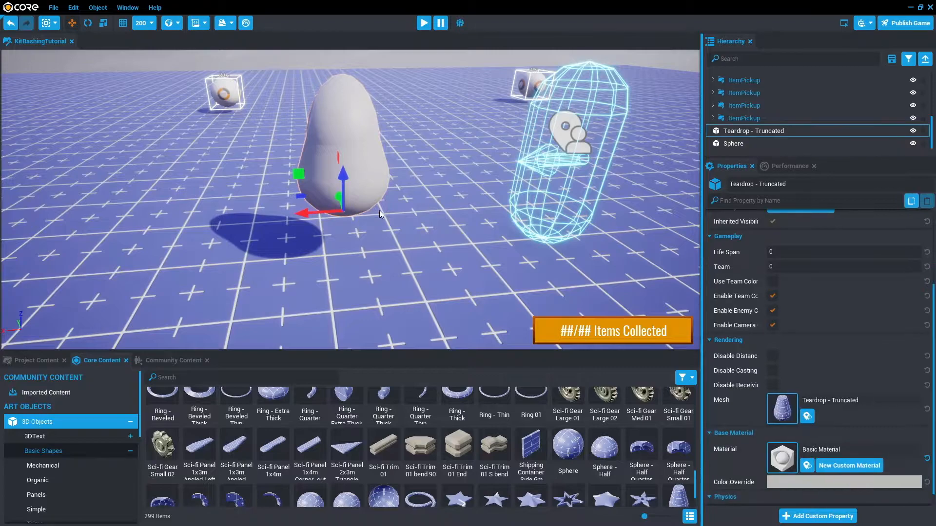
pyautogui.moveTo(754, 130)
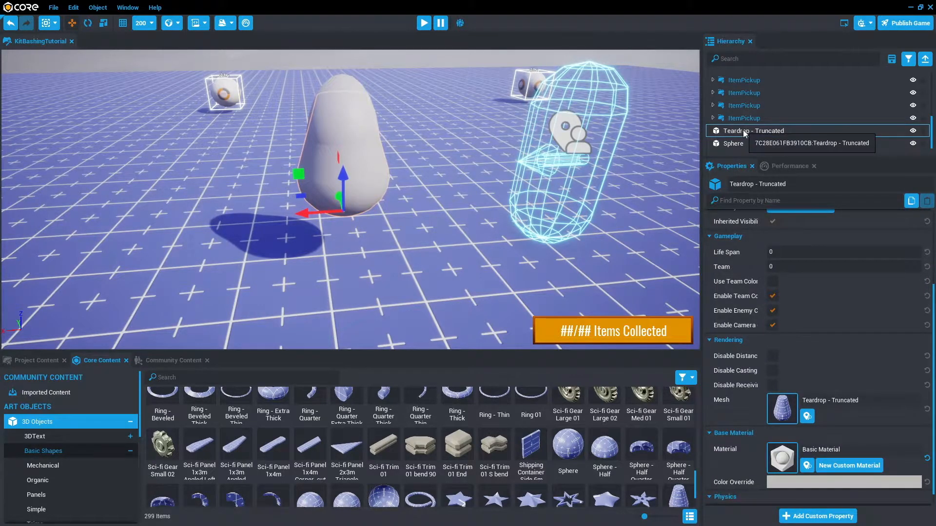
pyautogui.moveTo(736, 143)
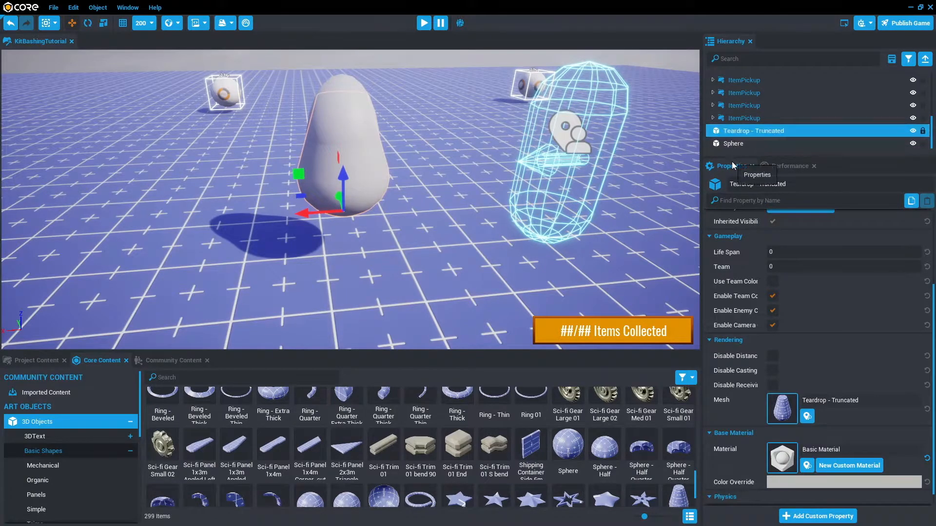
# Group the Teardrop - Truncated and Sphere into a new group named Egg_Geometry
pyautogui.click(733, 143)
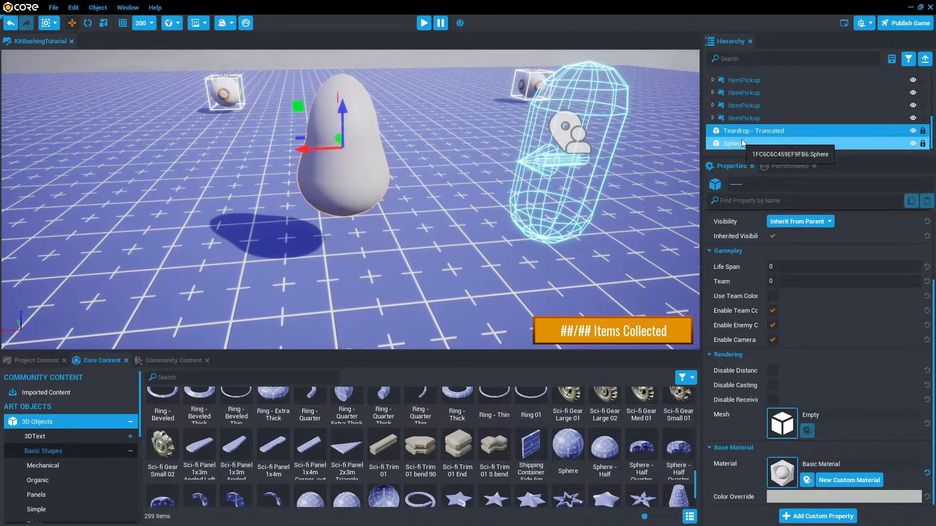
pyautogui.rightClick(731, 144)
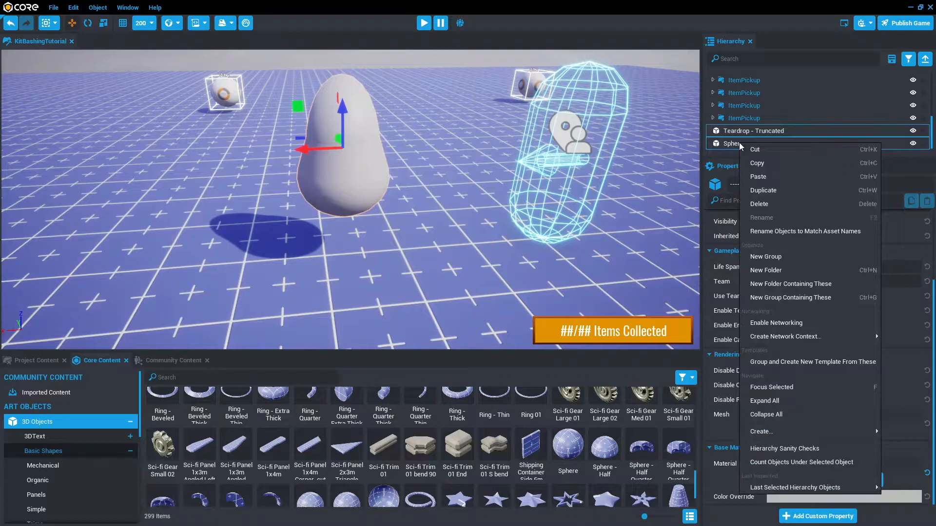
pyautogui.click(765, 256)
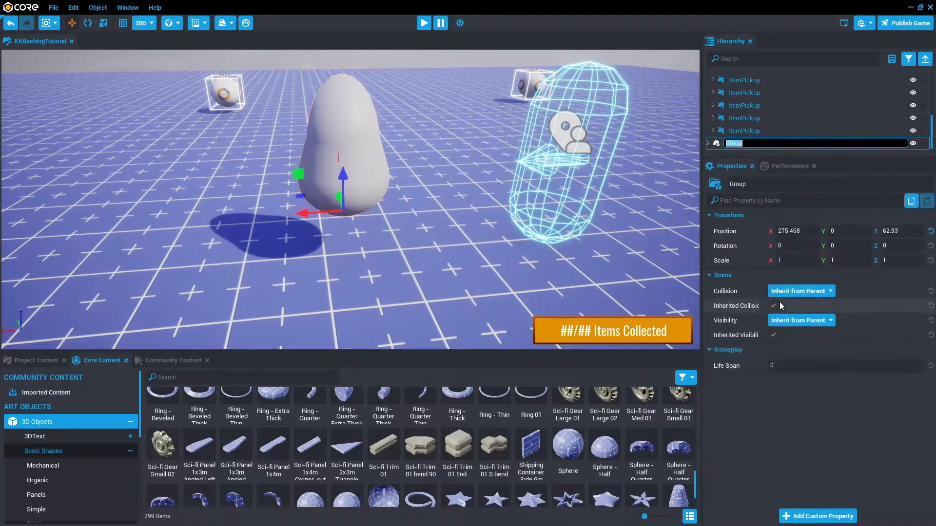
pyautogui.write('Egg_G')
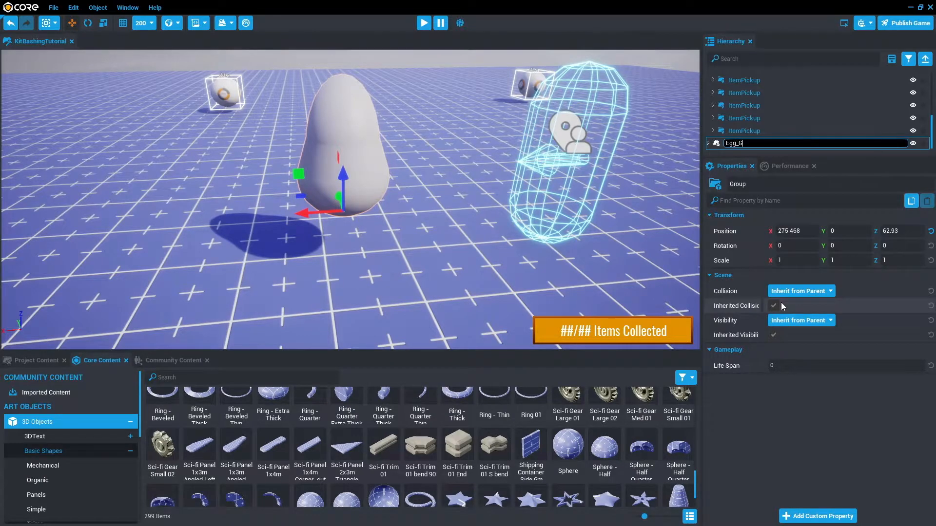
pyautogui.write('eometry')
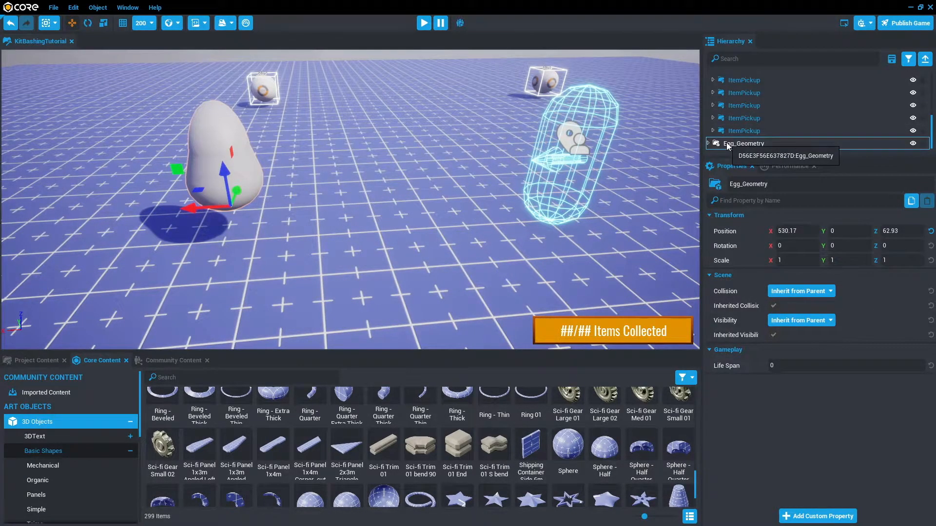
# Scale Egg_Geometry to 0.444 and select its teardrop and sphere pieces
pyautogui.click(797, 260)
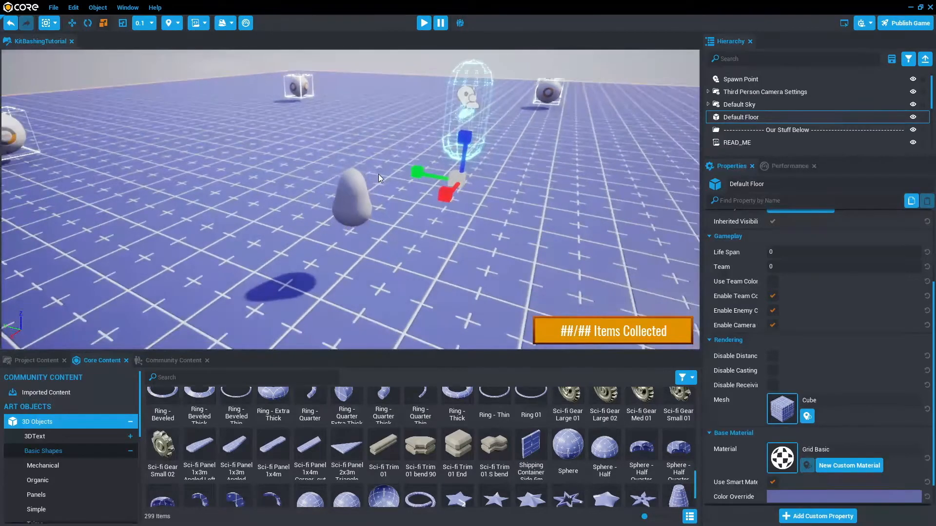
pyautogui.click(422, 22)
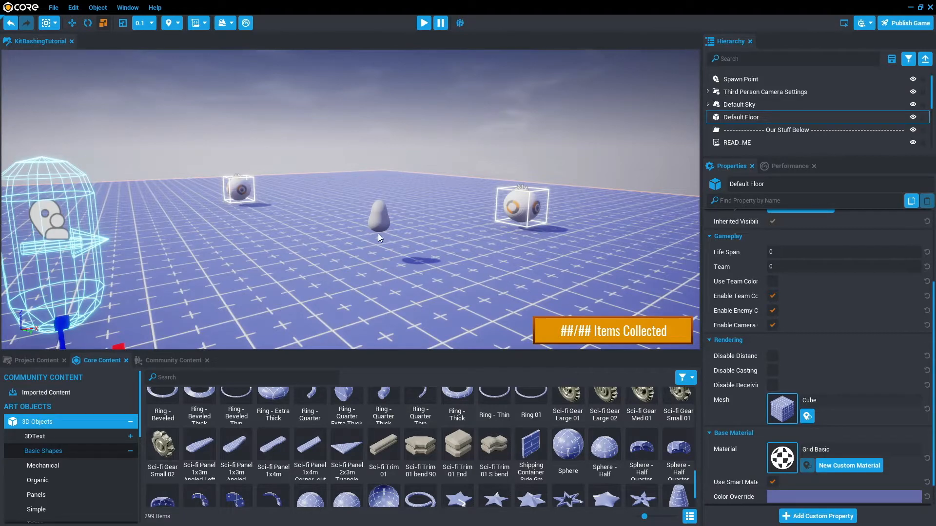
pyautogui.moveTo(387, 234)
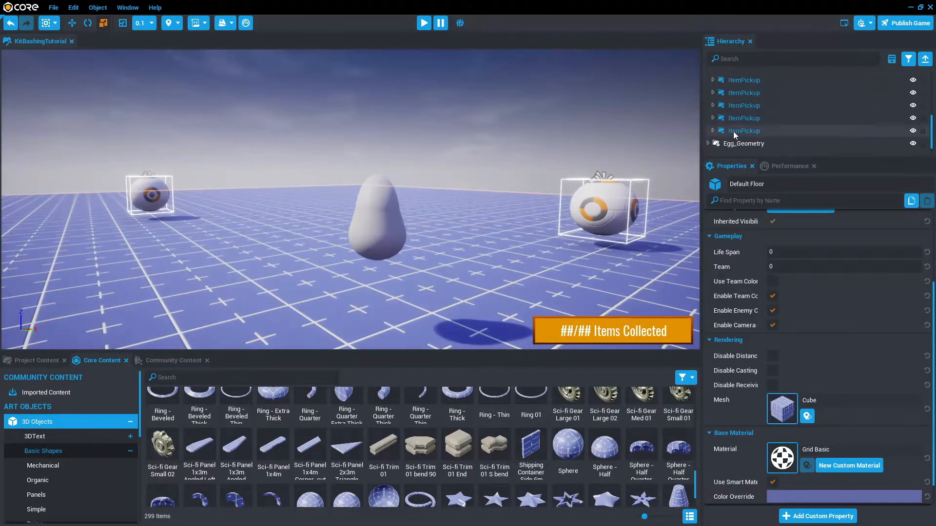
pyautogui.click(742, 144)
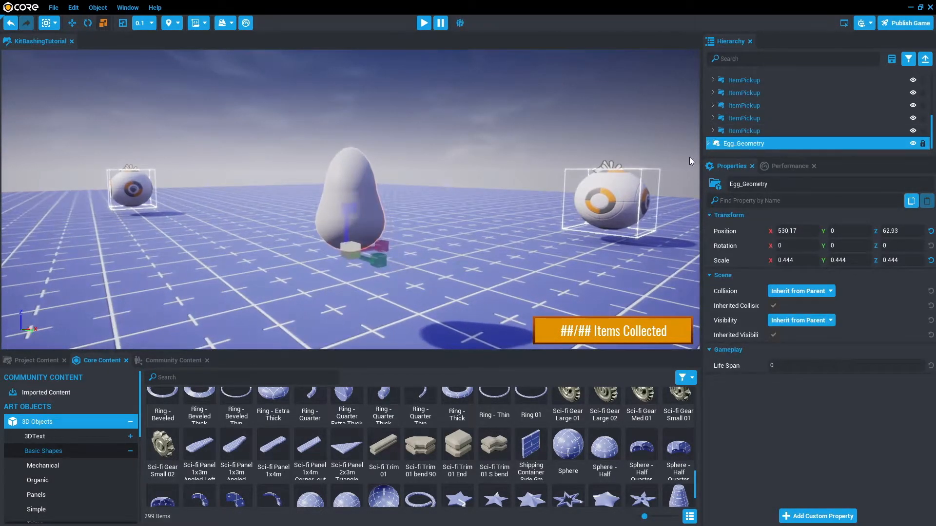
pyautogui.click(711, 118)
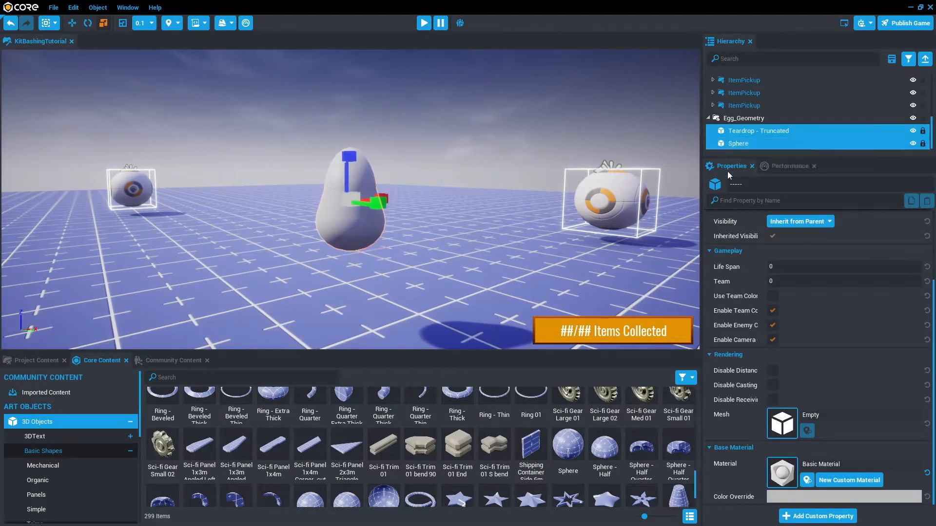
pyautogui.click(781, 473)
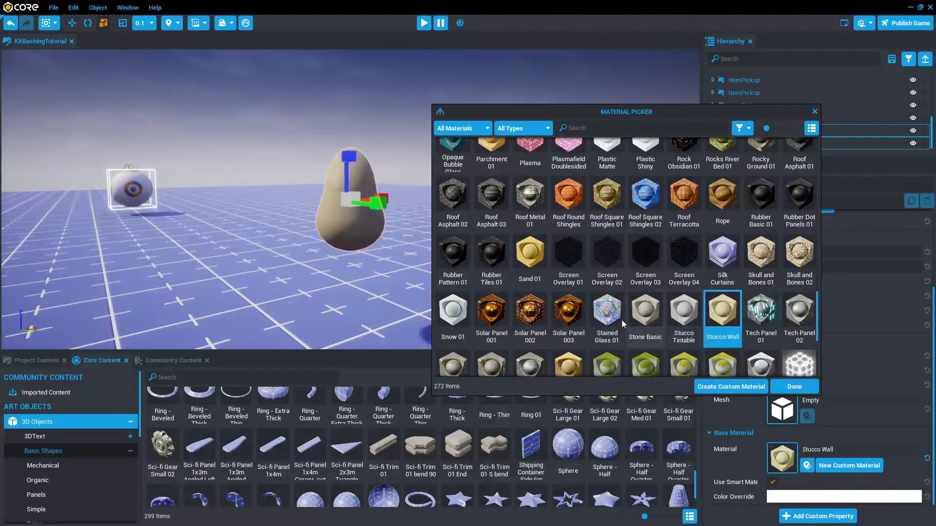
# Apply Roof Round Shingles to both egg pieces and untick Use Smart Material
pyautogui.click(528, 311)
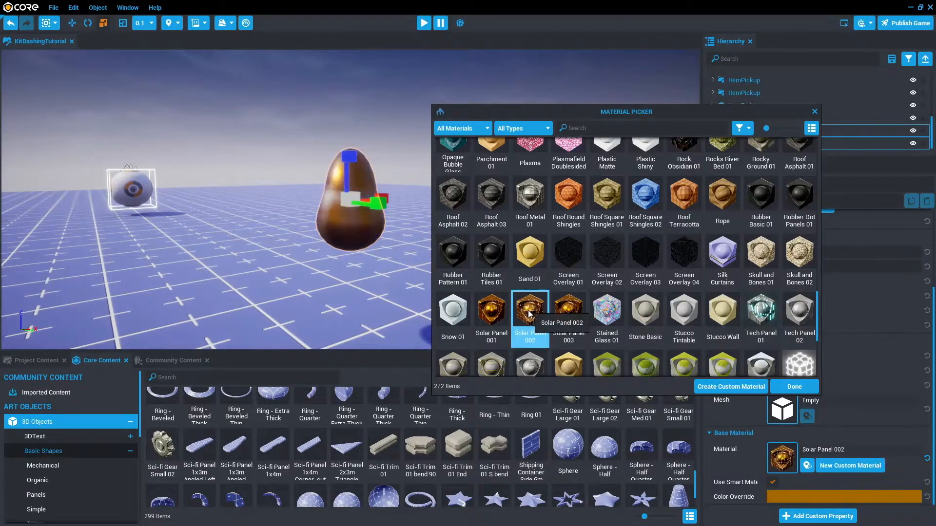
pyautogui.click(490, 310)
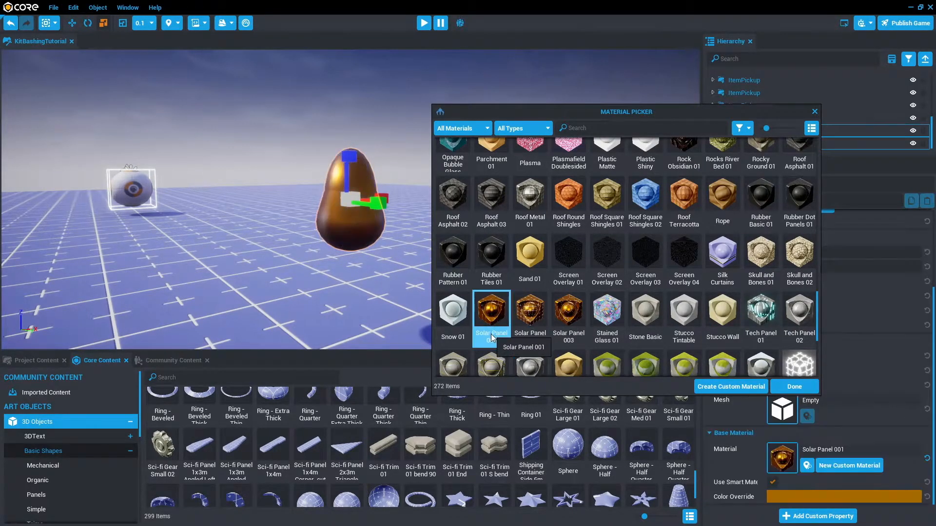
pyautogui.click(567, 197)
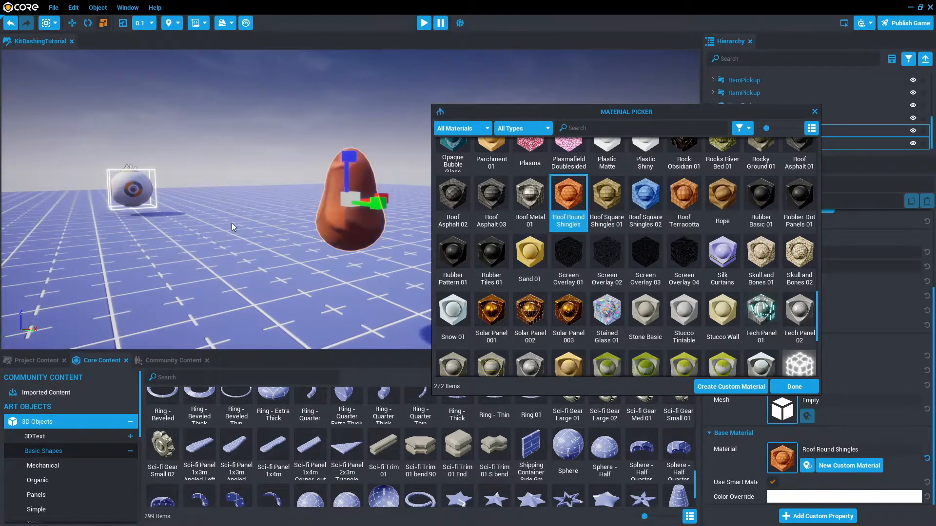
pyautogui.click(567, 194)
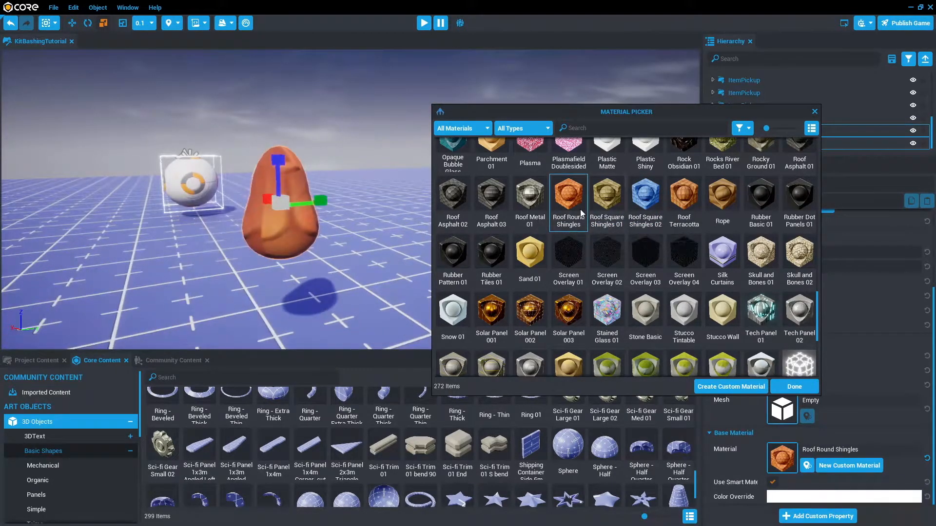
pyautogui.click(567, 197)
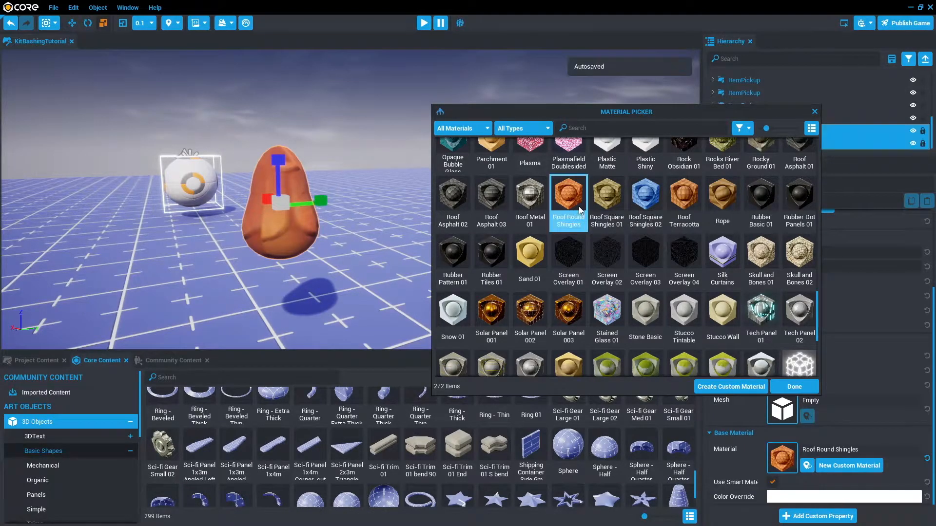
pyautogui.click(794, 386)
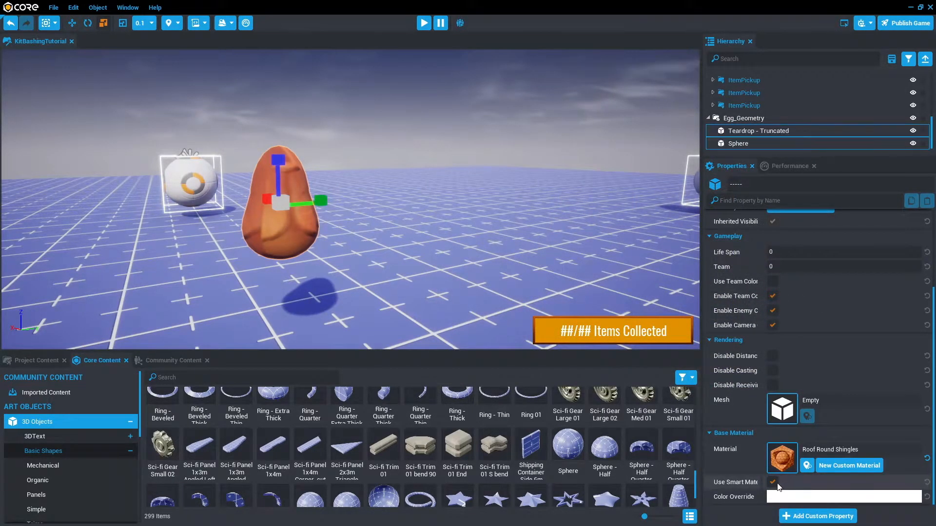
pyautogui.click(772, 482)
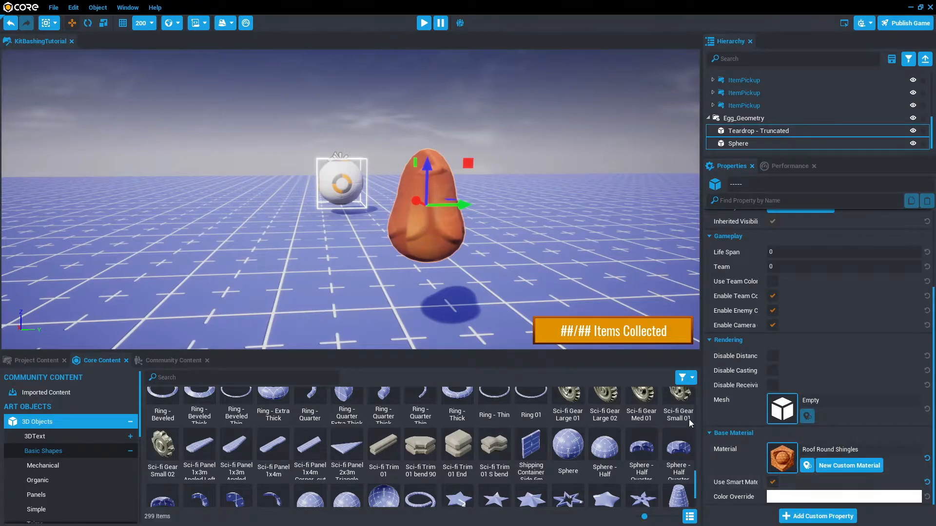
pyautogui.moveTo(460, 205); pyautogui.dragTo(428, 207)
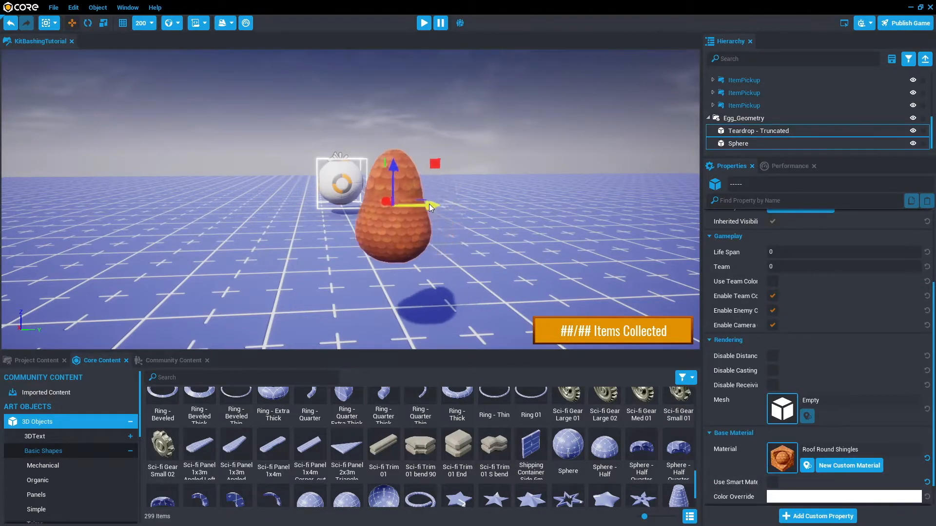
pyautogui.moveTo(428, 207); pyautogui.dragTo(382, 205)
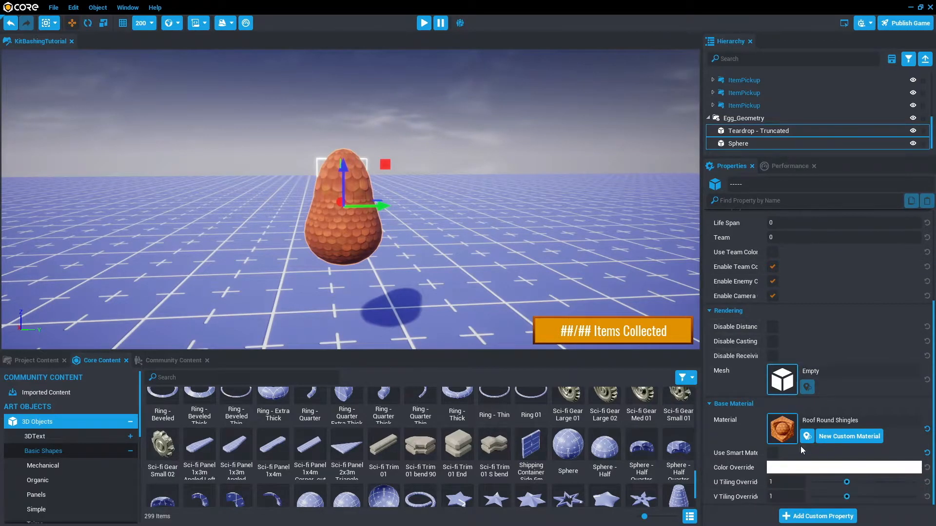
# Give the teardrop and sphere a pale blue Color Override, replacing trial green tints
pyautogui.click(843, 467)
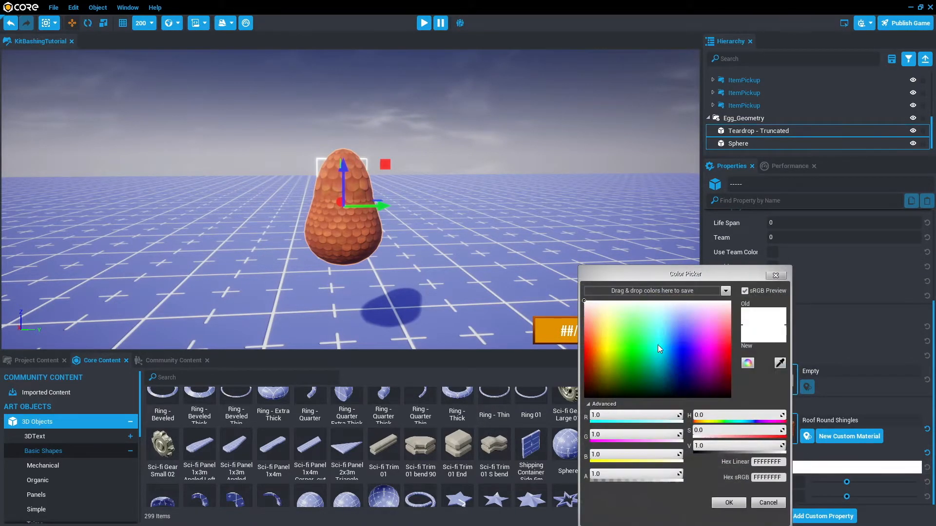
pyautogui.click(622, 383)
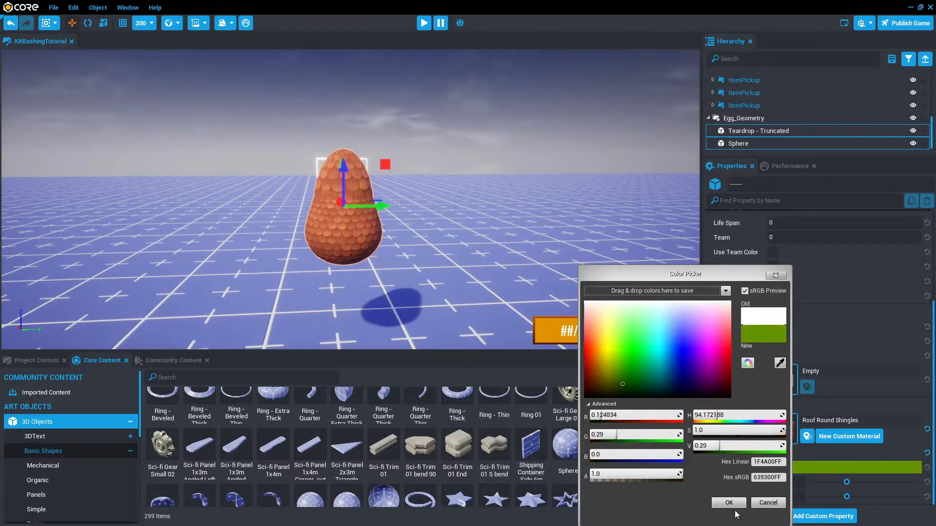
pyautogui.click(728, 503)
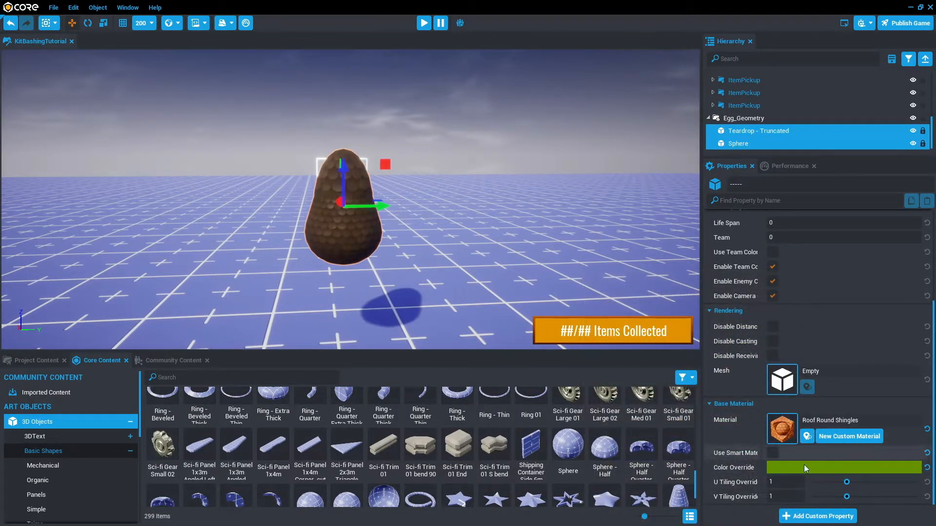
pyautogui.click(843, 467)
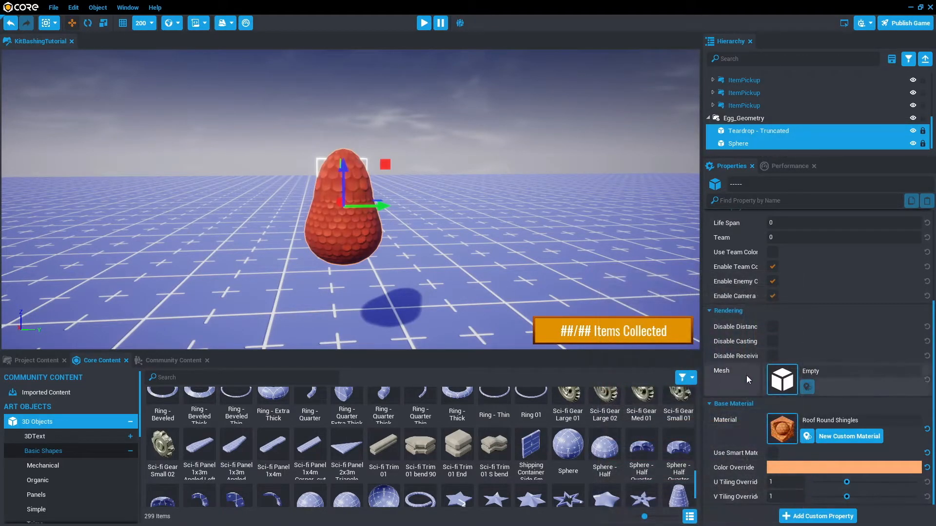
pyautogui.click(845, 467)
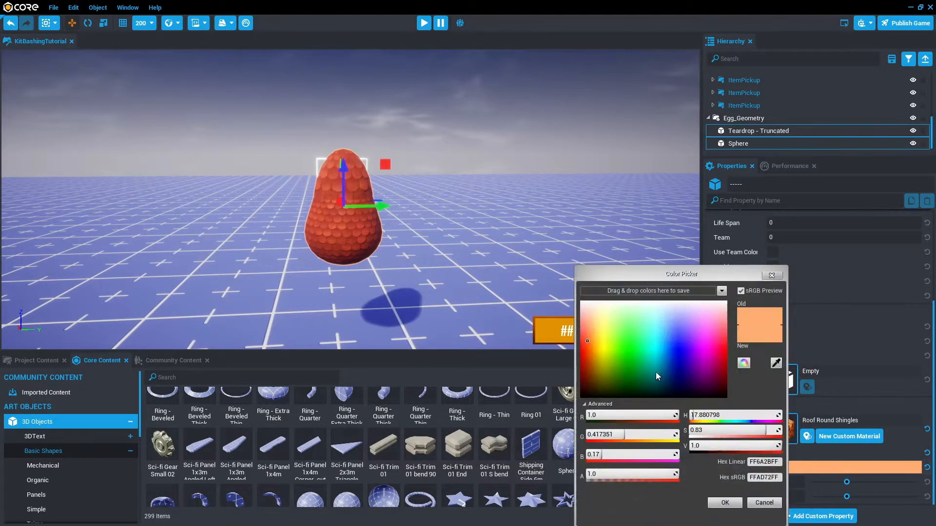
pyautogui.click(723, 503)
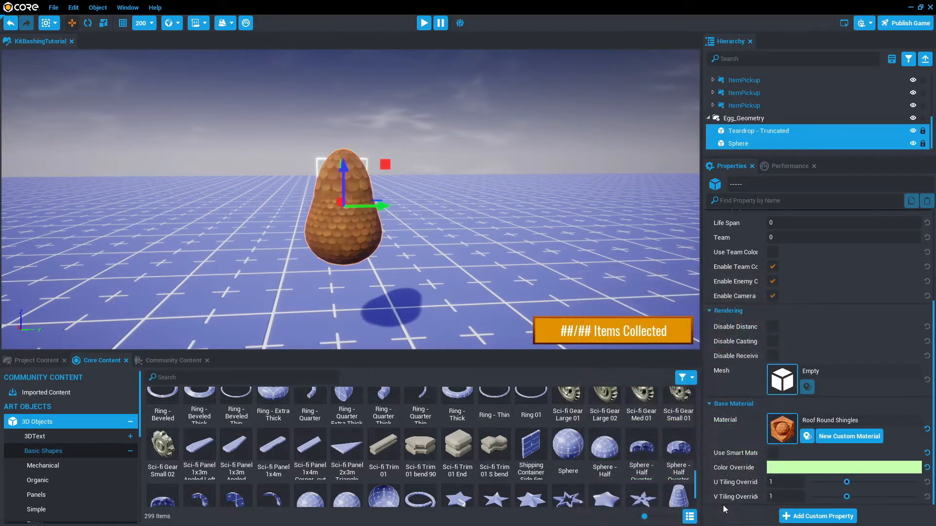
pyautogui.click(845, 468)
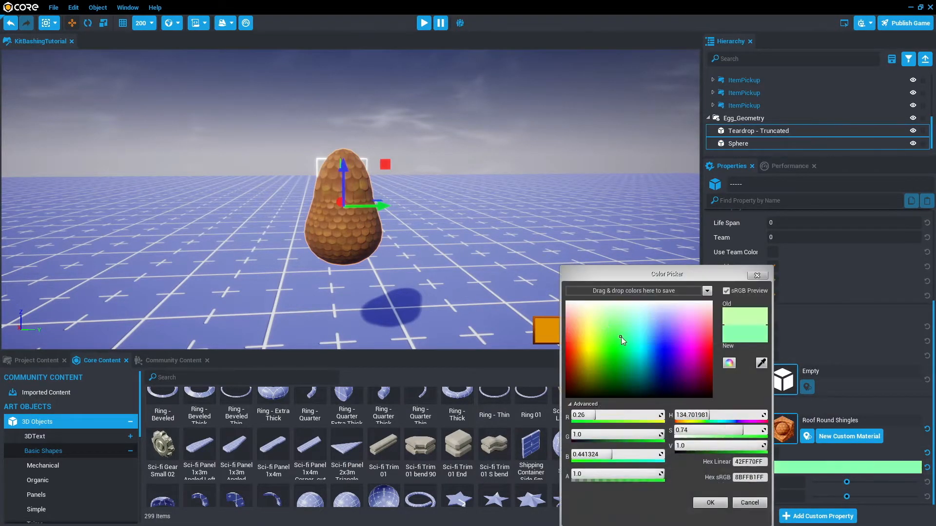
pyautogui.click(709, 502)
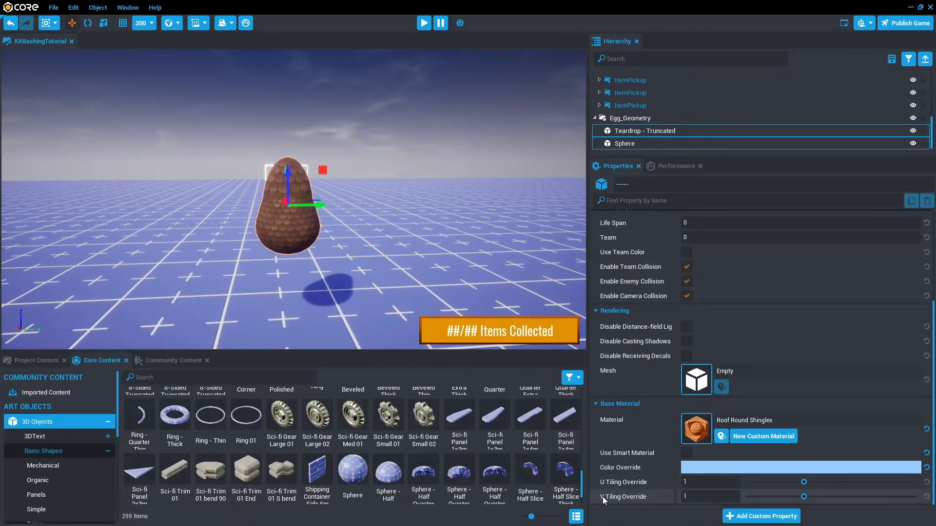
pyautogui.moveTo(603, 500)
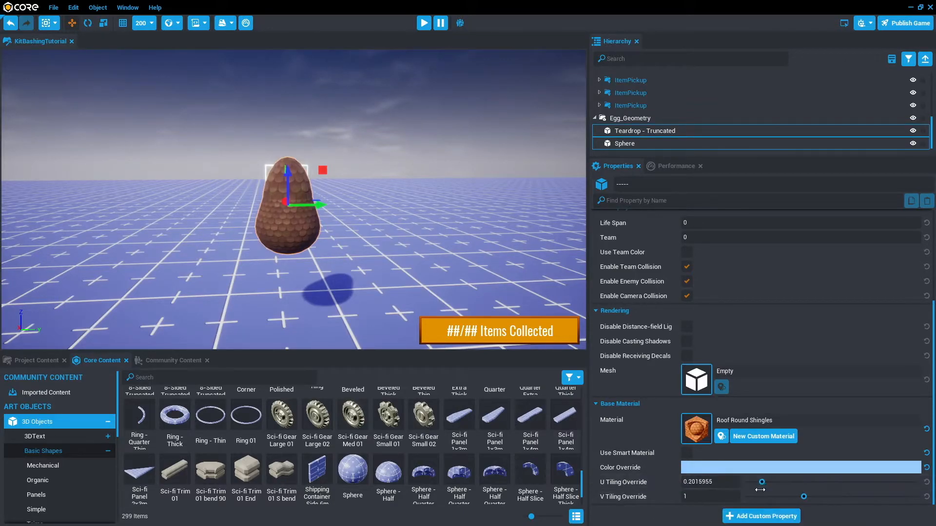
# Set the shingle material's U tiling to about 1.32 and V tiling to about 0.56
pyautogui.moveTo(761, 481); pyautogui.dragTo(796, 481)
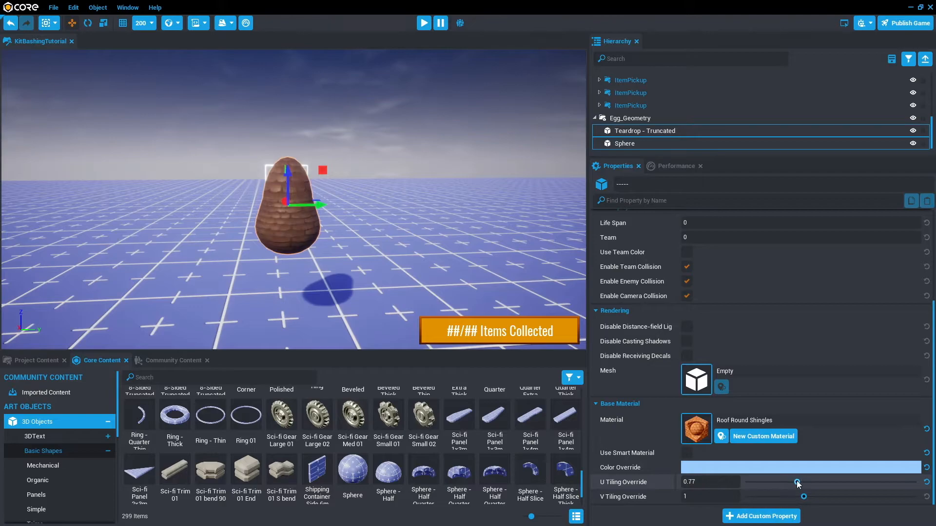
pyautogui.moveTo(804, 497); pyautogui.dragTo(791, 497)
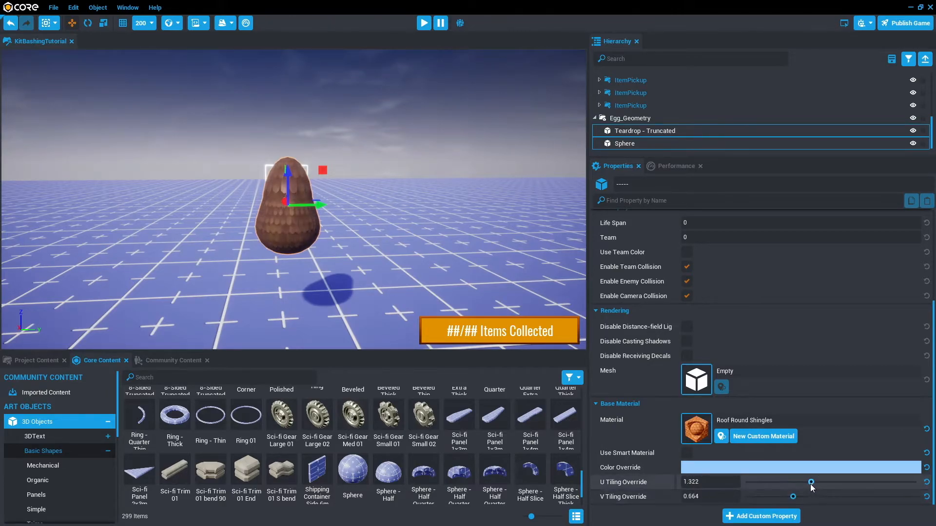
pyautogui.moveTo(811, 482); pyautogui.dragTo(803, 482)
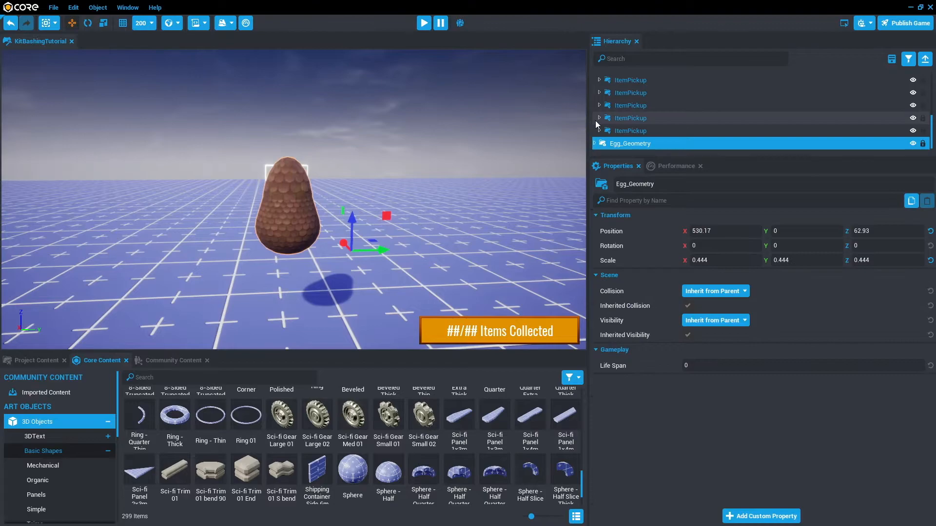
# Re-centre the Sphere and Teardrop pieces and move Egg_Geometry beside the pickup's ball
pyautogui.click(599, 118)
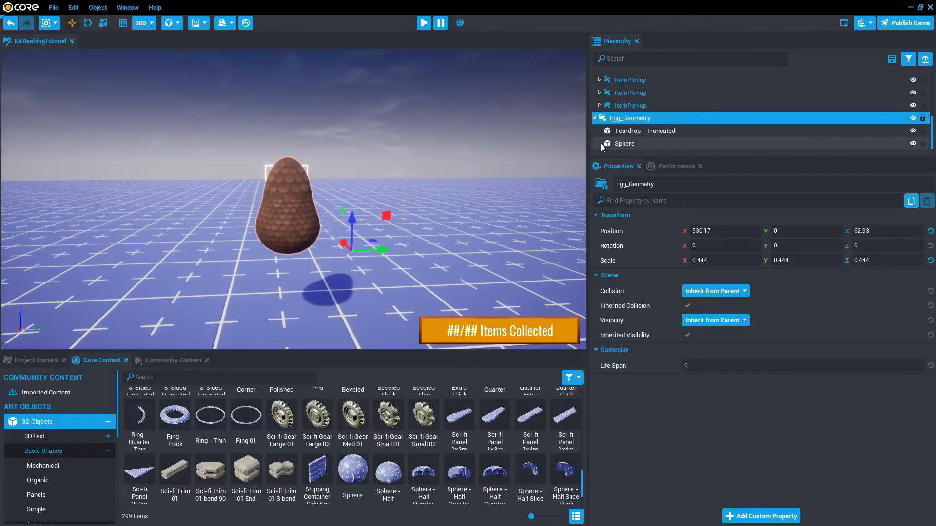
pyautogui.click(625, 143)
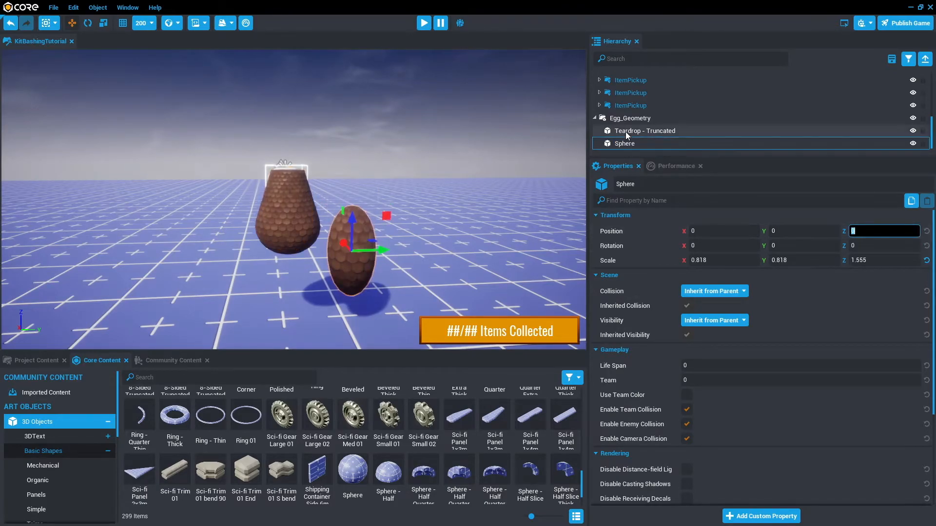
pyautogui.click(644, 130)
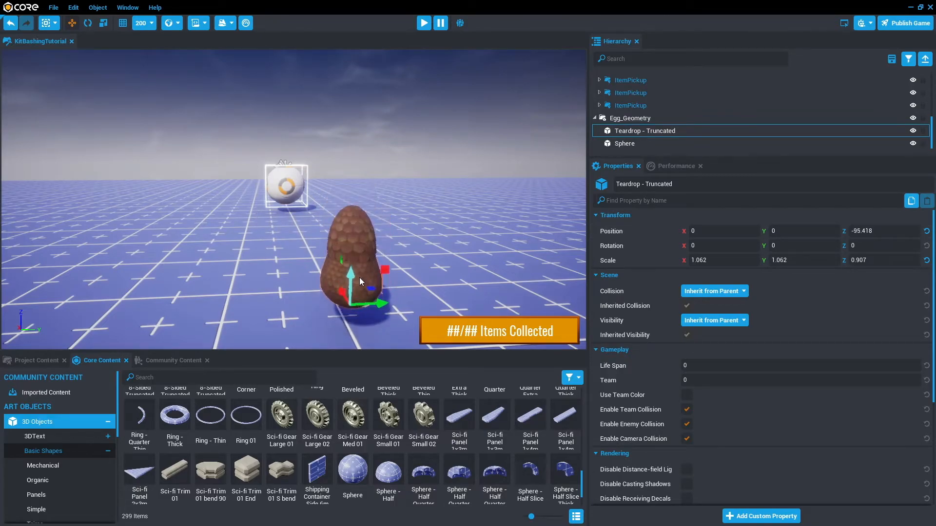
pyautogui.moveTo(358, 281); pyautogui.dragTo(358, 263)
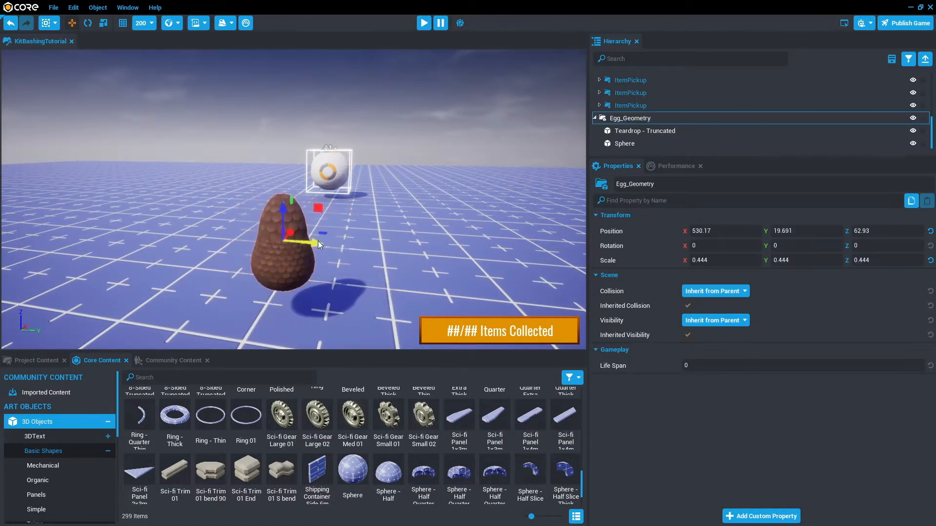
pyautogui.moveTo(630, 118)
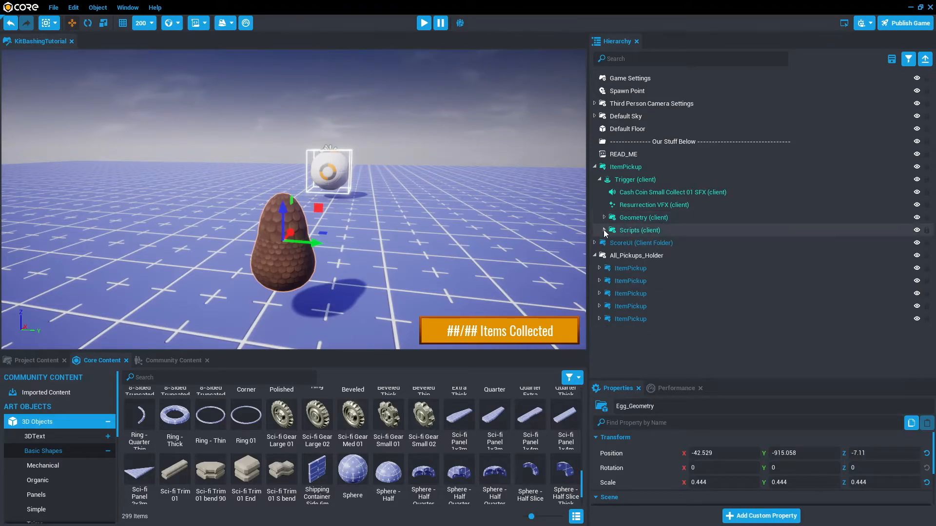
# Delete the old Ball model from the pickup's Geometry folder
pyautogui.click(603, 217)
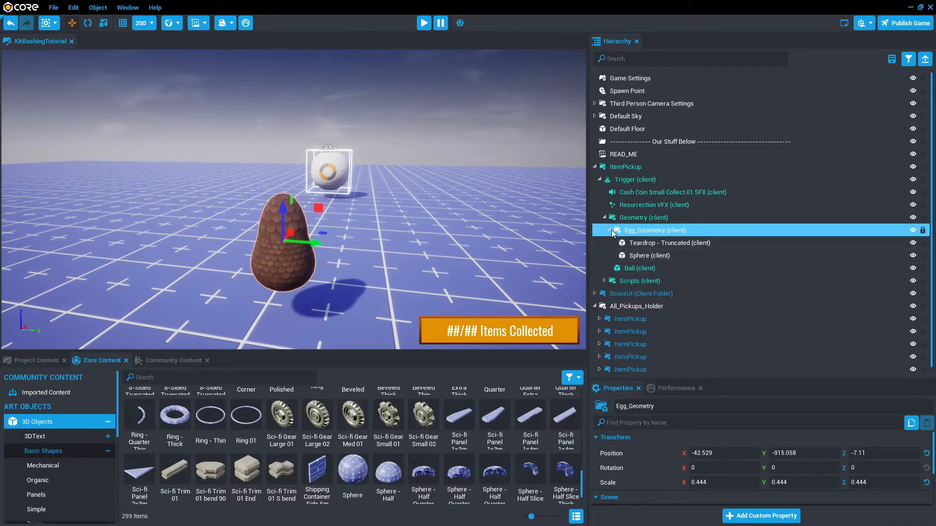
pyautogui.click(615, 231)
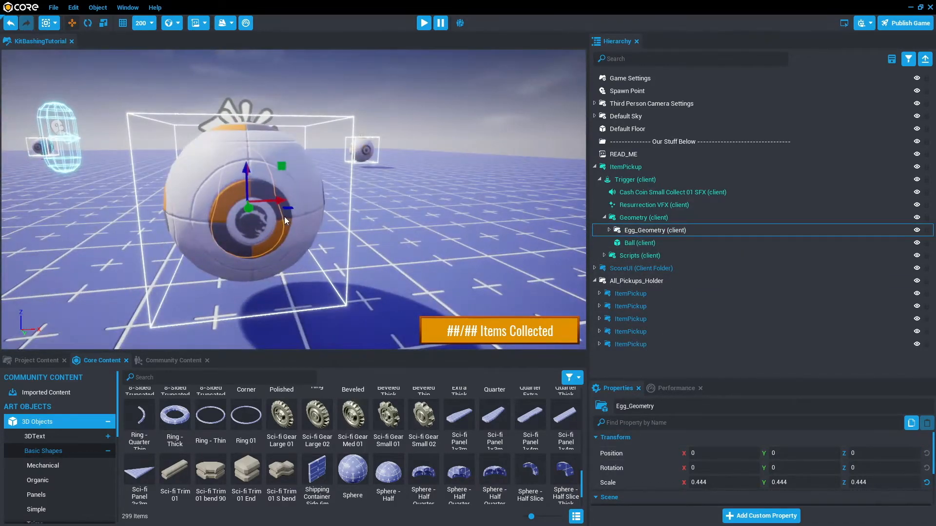
pyautogui.click(639, 243)
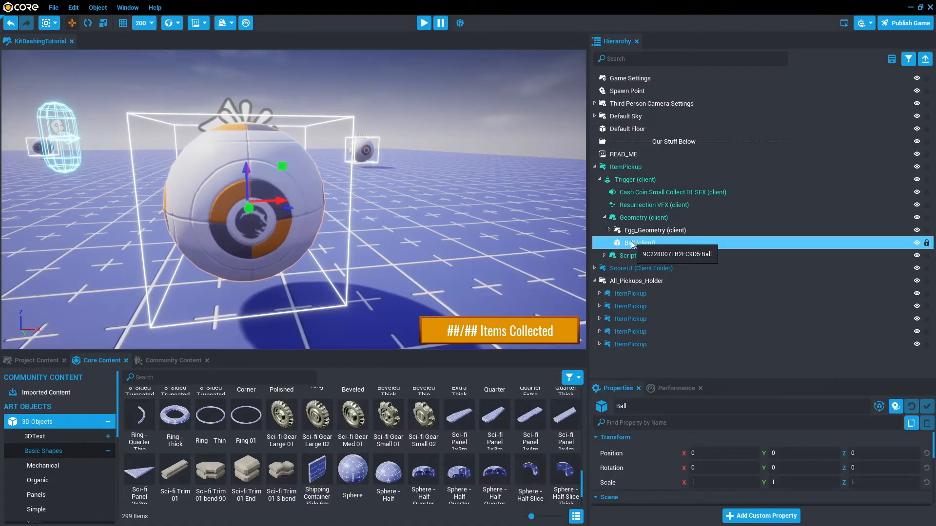
pyautogui.click(636, 242)
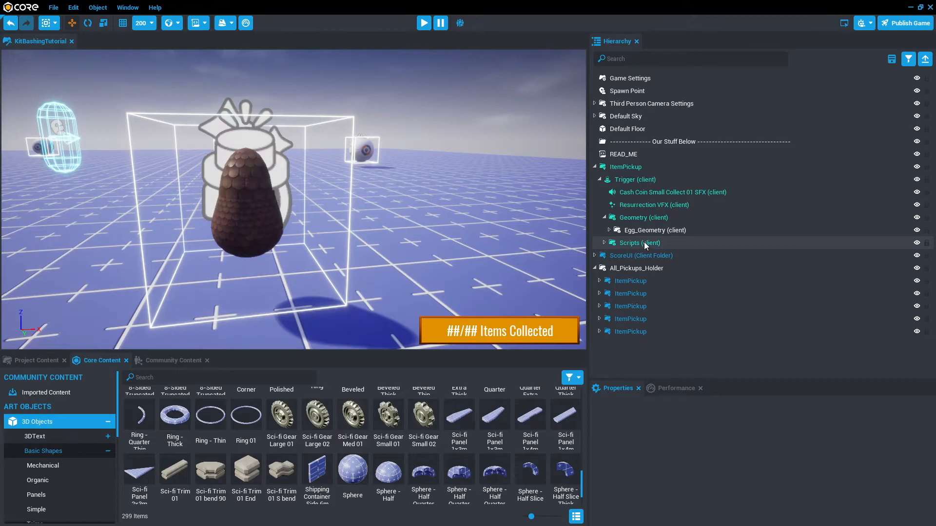
# Scale Egg_Geometry to 0.647 and select the ItemPickup template
pyautogui.click(653, 229)
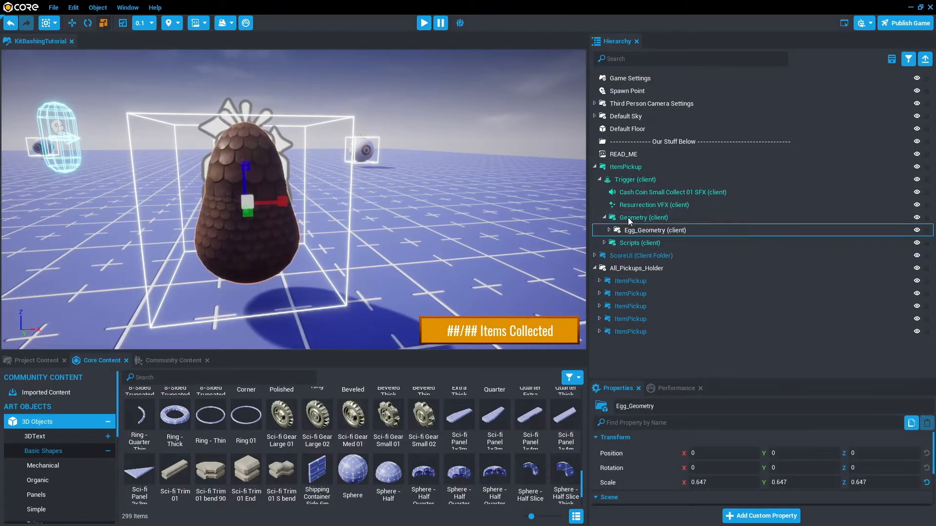
pyautogui.click(642, 217)
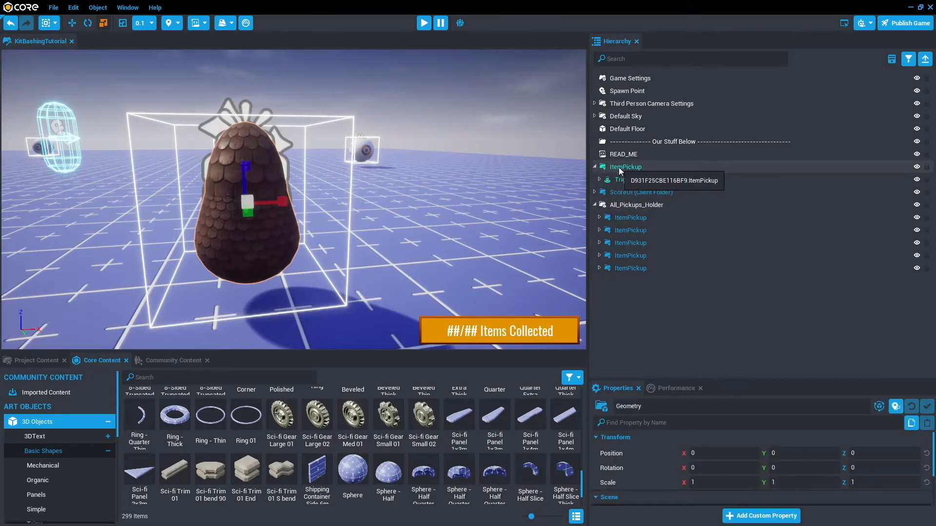
pyautogui.click(625, 167)
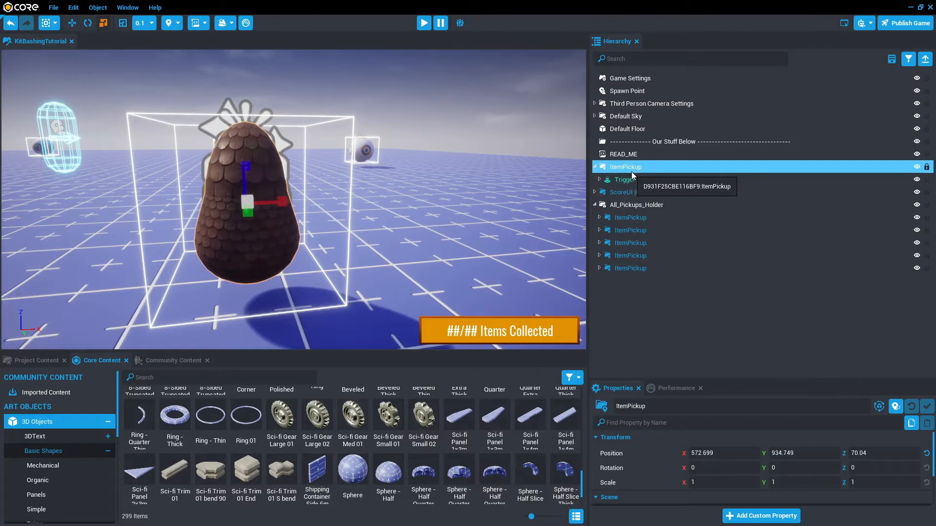
# Update all six pickups from the ItemPickup template, then start a Preview Mode playtest
pyautogui.rightClick(625, 167)
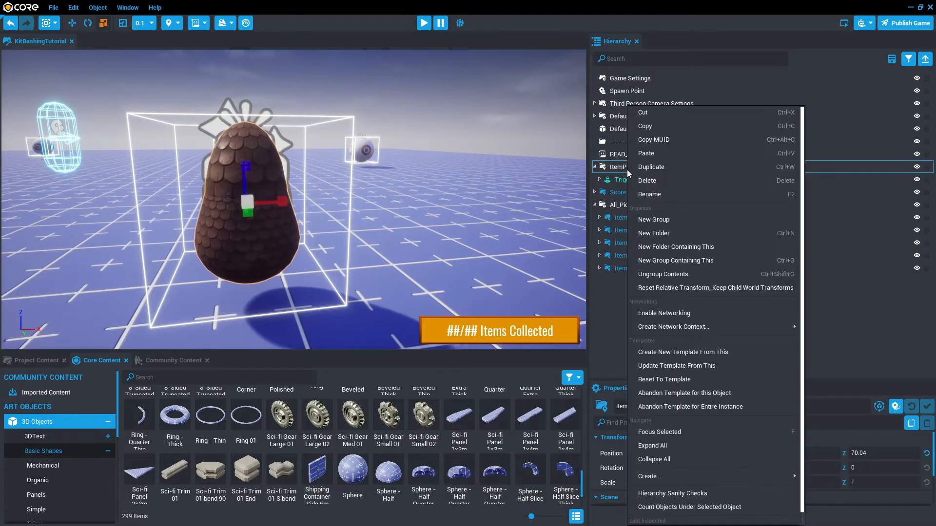
pyautogui.moveTo(677, 369)
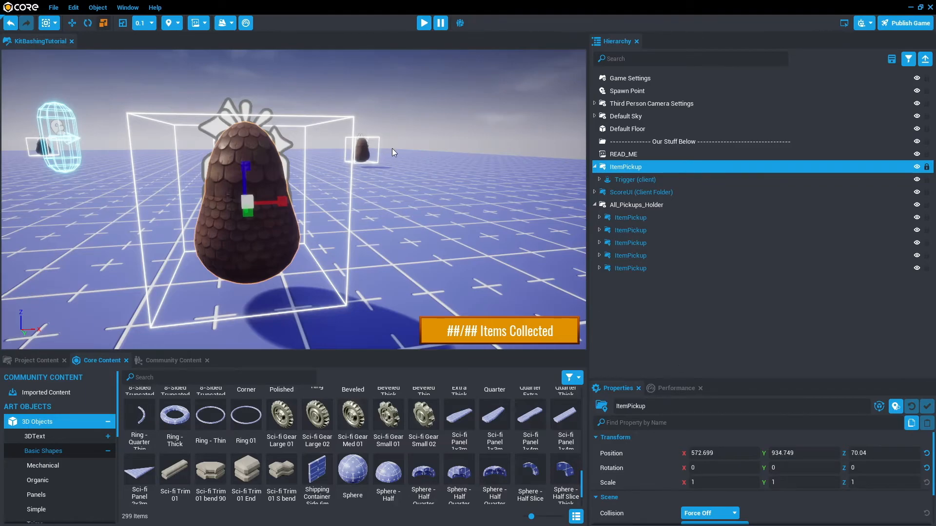
pyautogui.moveTo(353, 160)
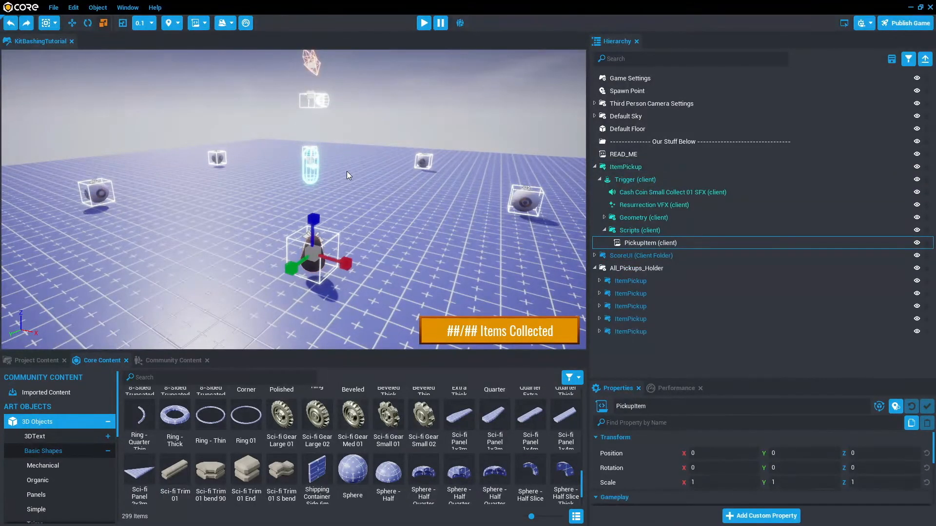
pyautogui.click(626, 167)
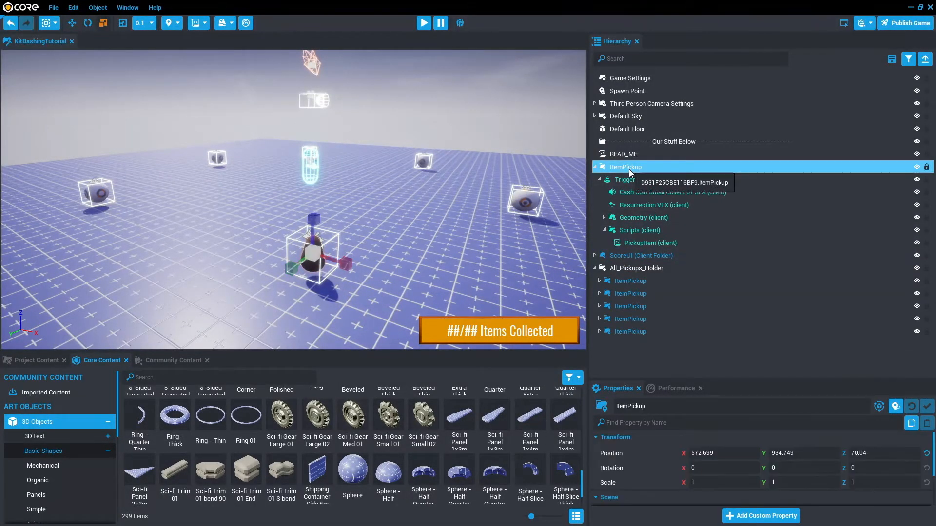
pyautogui.rightClick(626, 167)
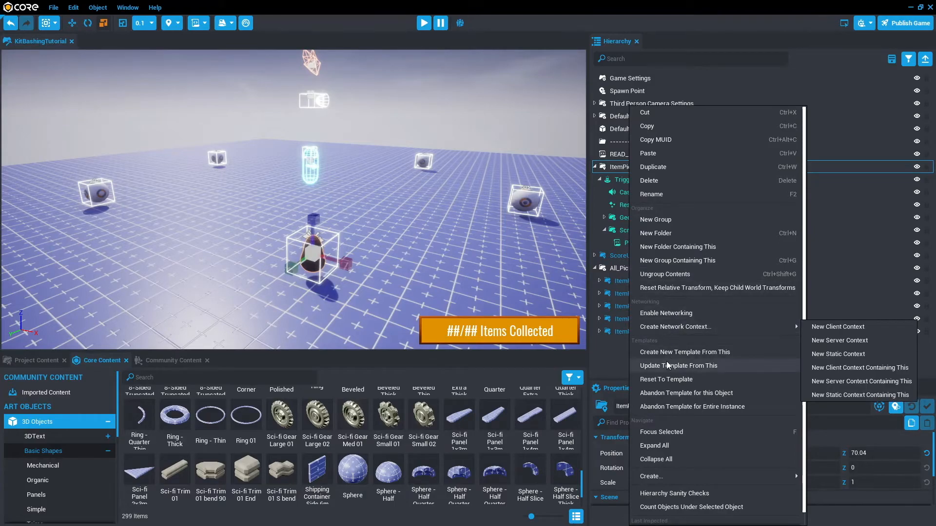
pyautogui.click(551, 264)
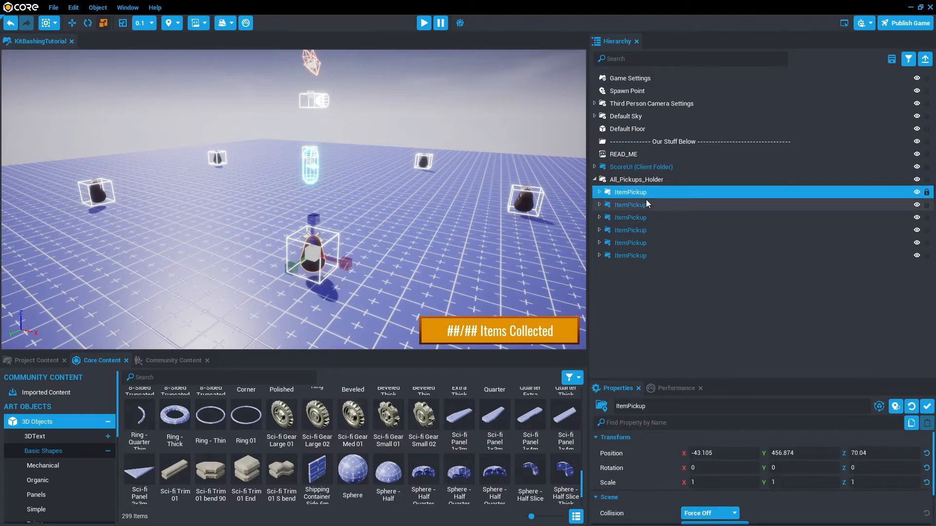
pyautogui.click(423, 23)
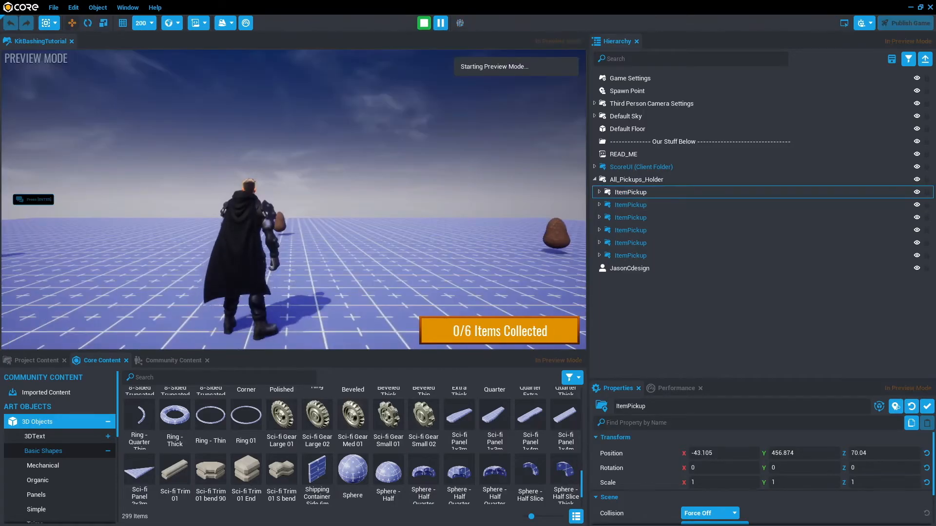